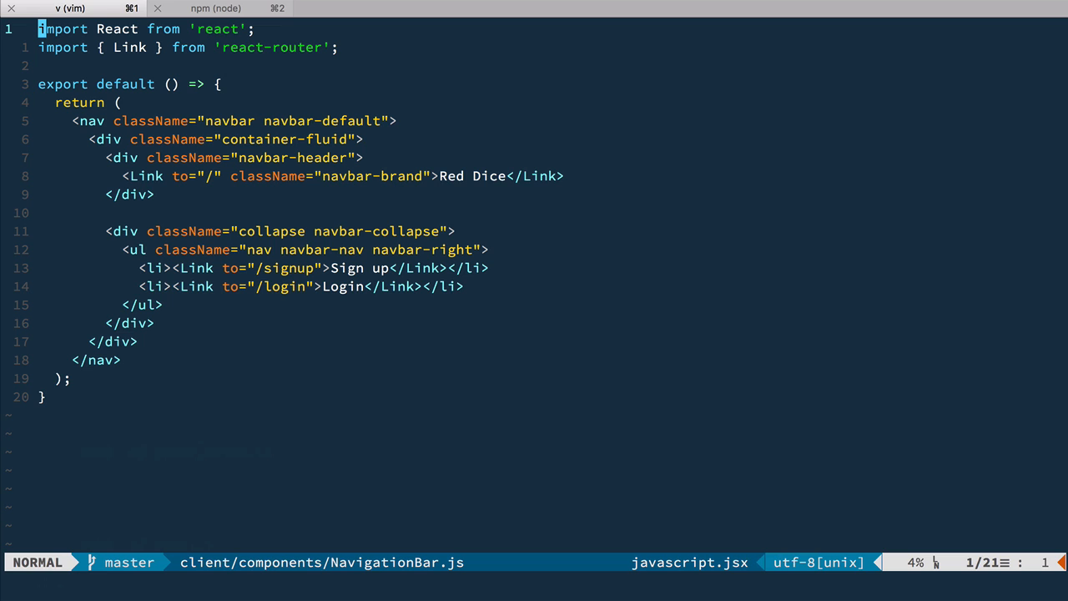
# Step: Rewrite NavigationBar as class extending React.Component with render(), add export default NavigationBar, save
pyautogui.press('v')
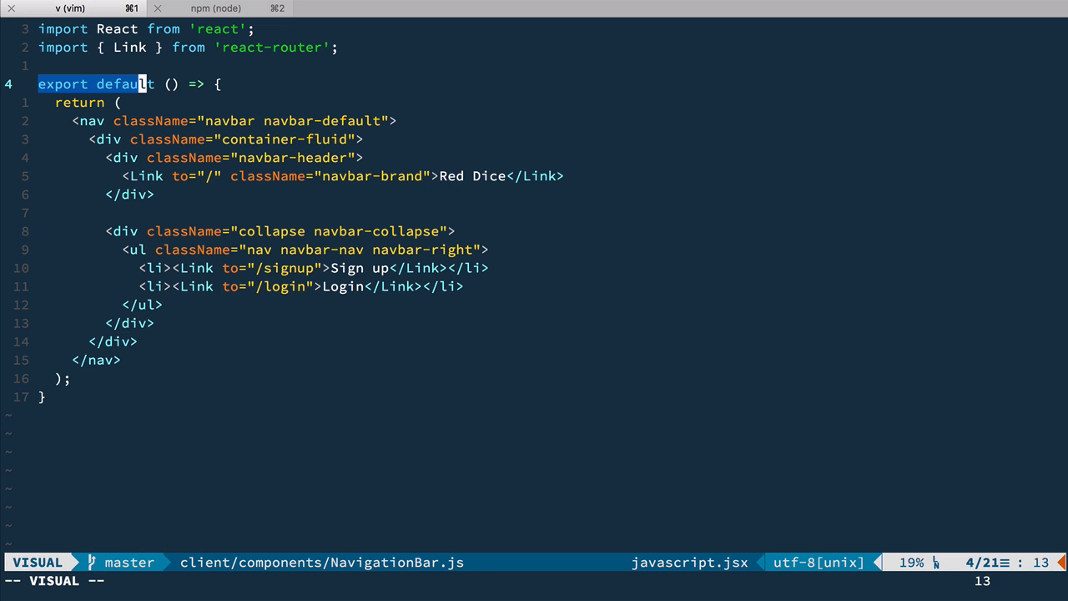
pyautogui.write('class NavigationBar extends React.Component {')
pyautogui.write('render() {')
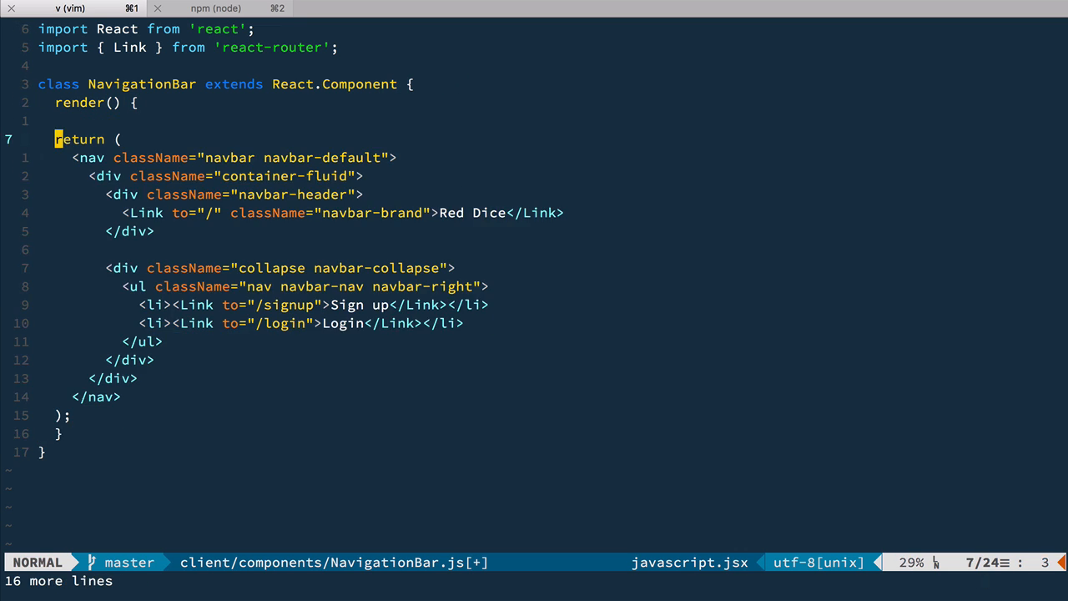
pyautogui.write('export default NavigationBar;')
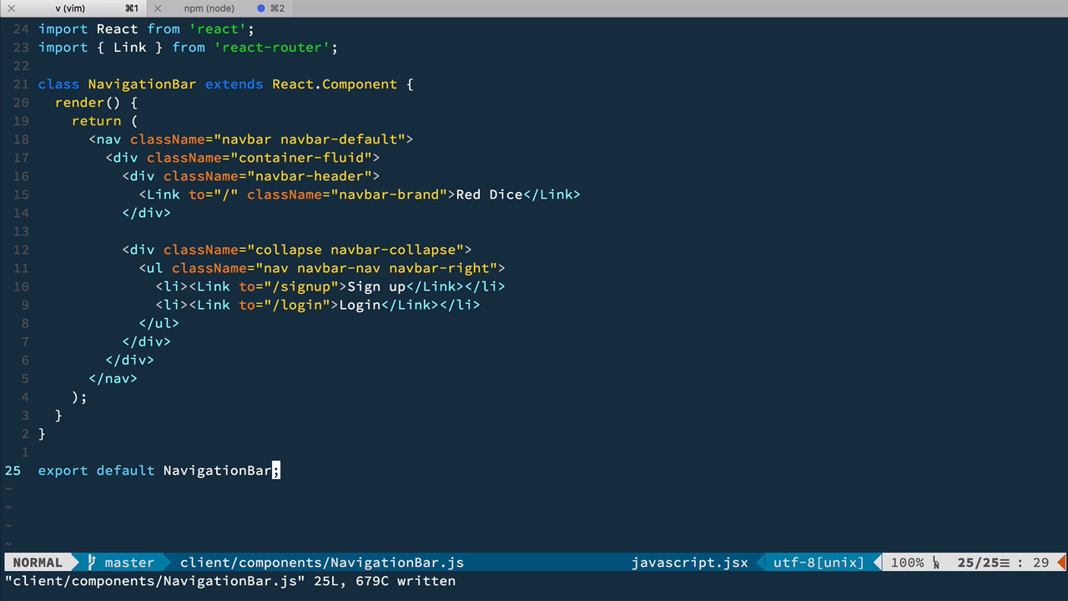
# Step: Import { connect } from 'redux' and export connect(mapStateToProps)(NavigationBar)
pyautogui.write('ni')
pyautogui.write("import { connect } from 're';")
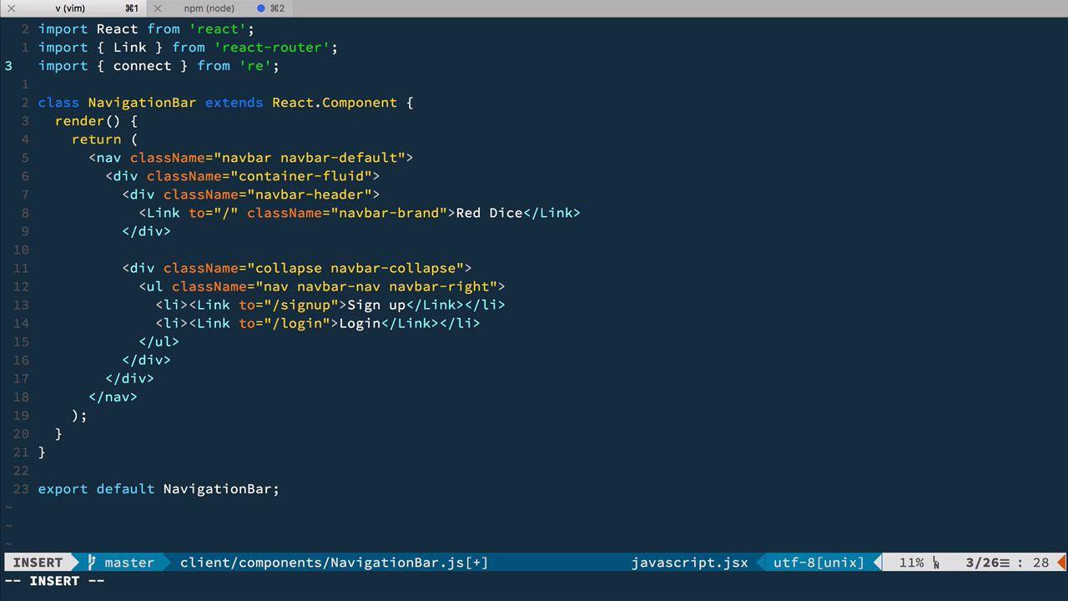
pyautogui.press('Escape')
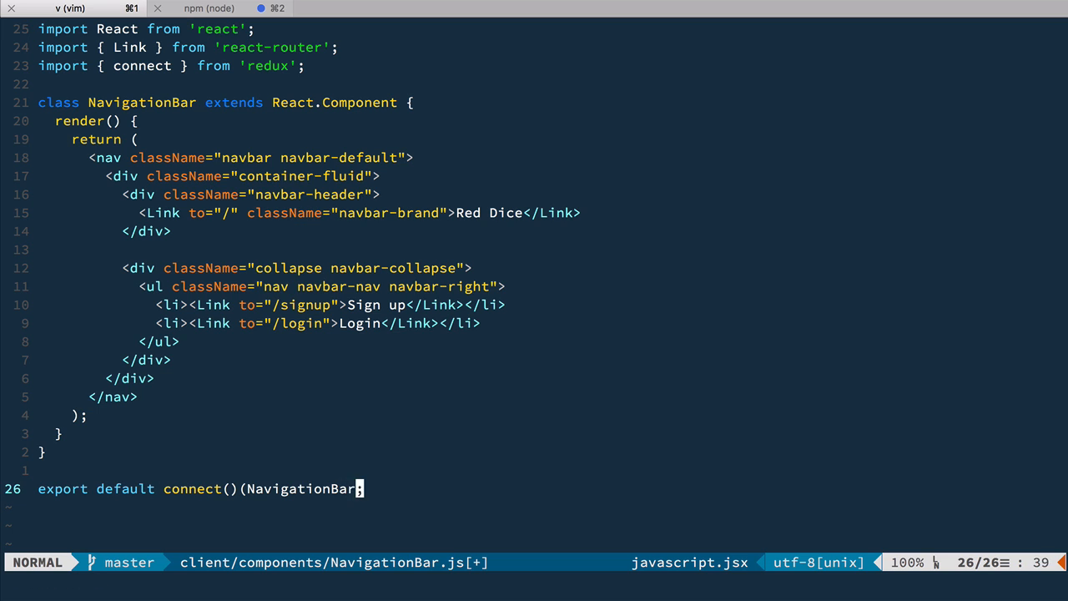
pyautogui.press('i')
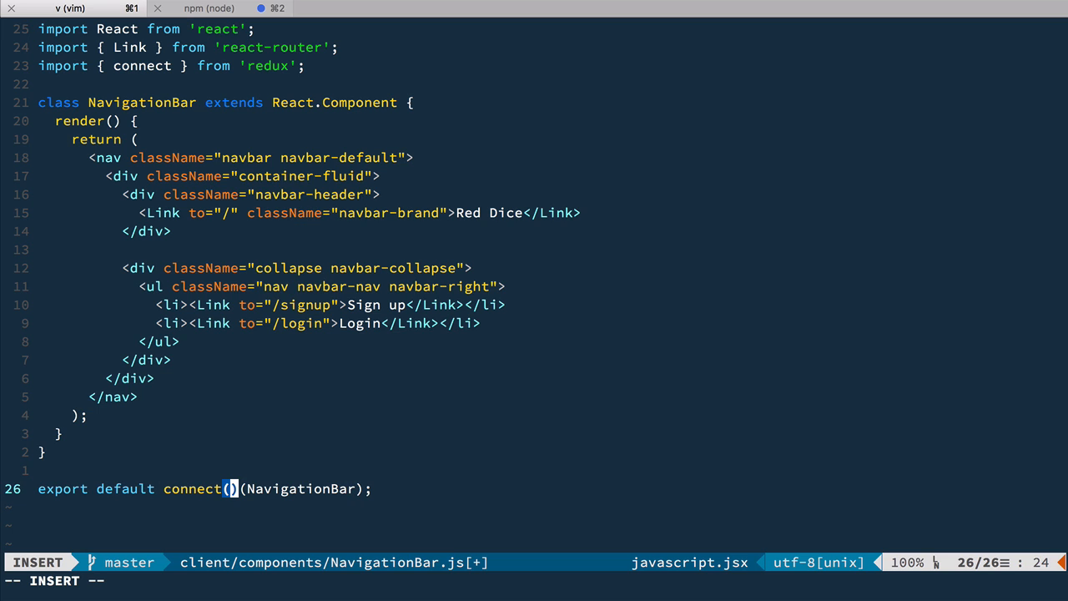
pyautogui.write('map')
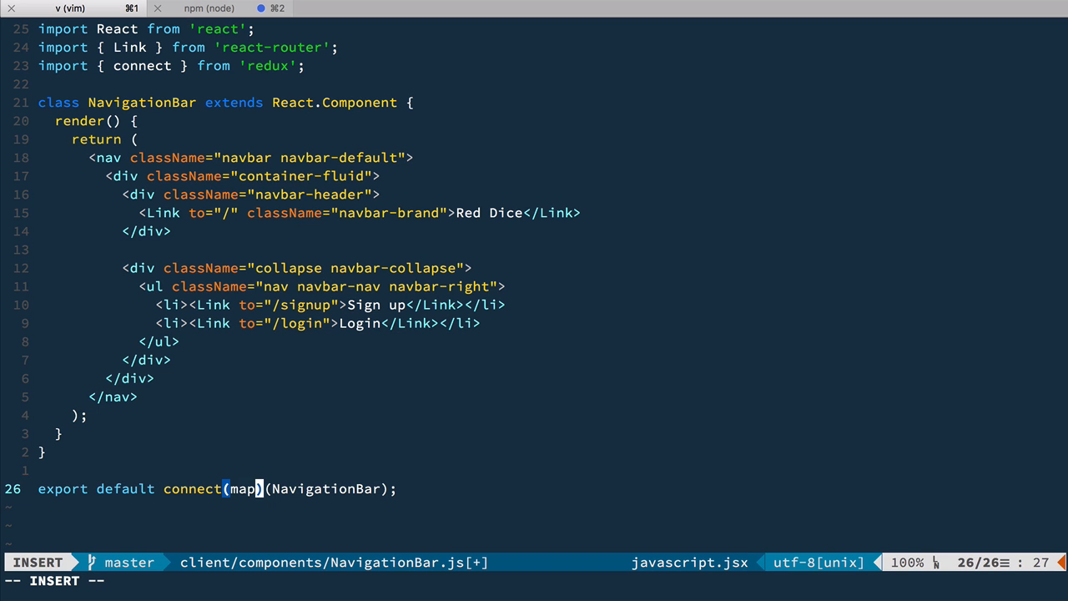
pyautogui.write('StateToProps')
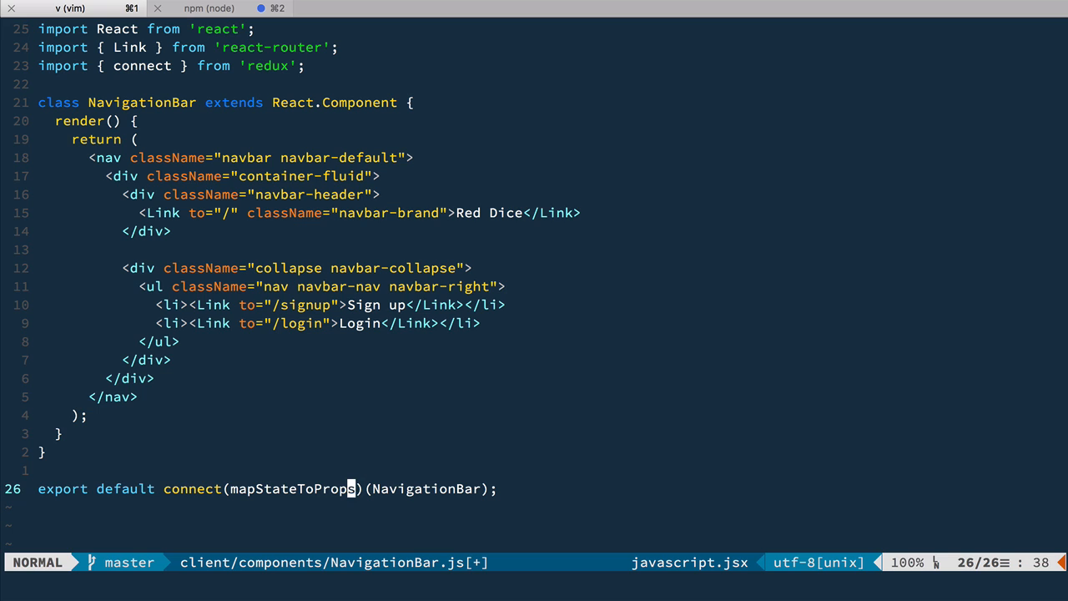
# Step: Define function mapStateToProps(state) returning { auth: state.auth }
pyautogui.write('f')
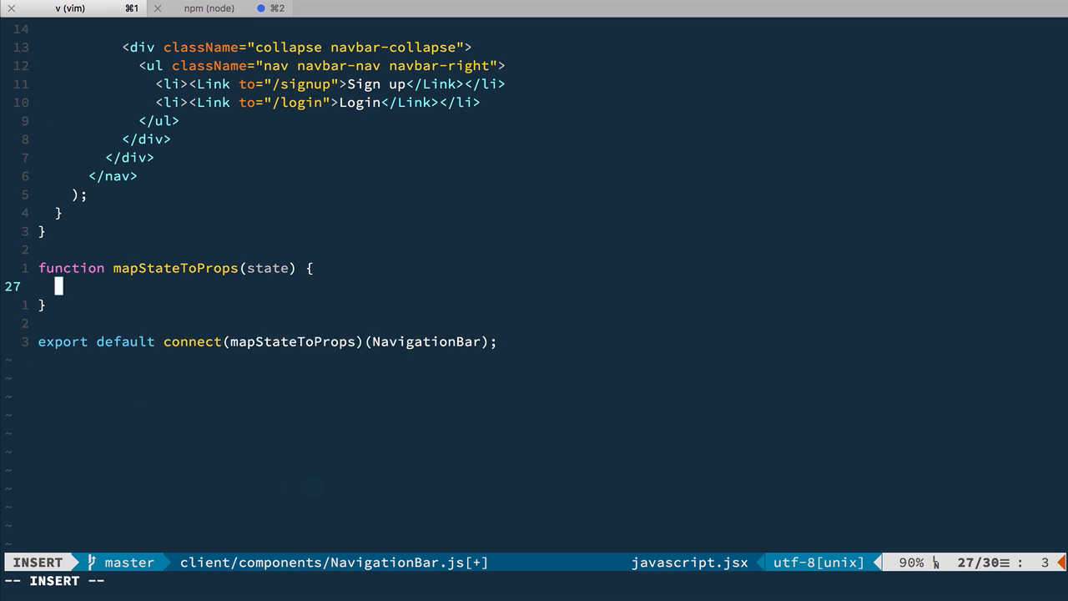
pyautogui.write('return {')
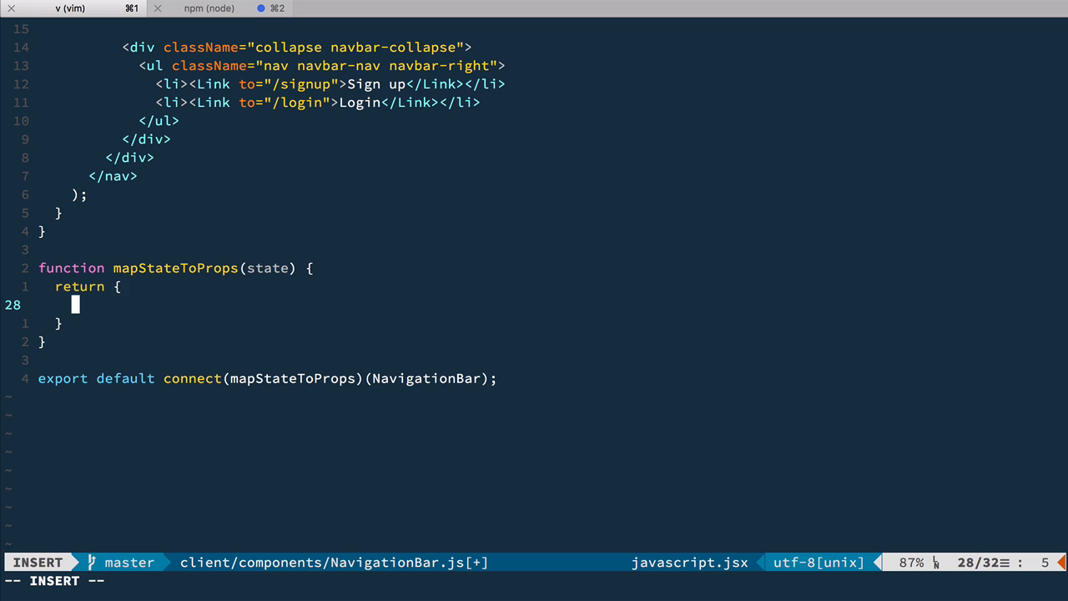
pyautogui.write('a')
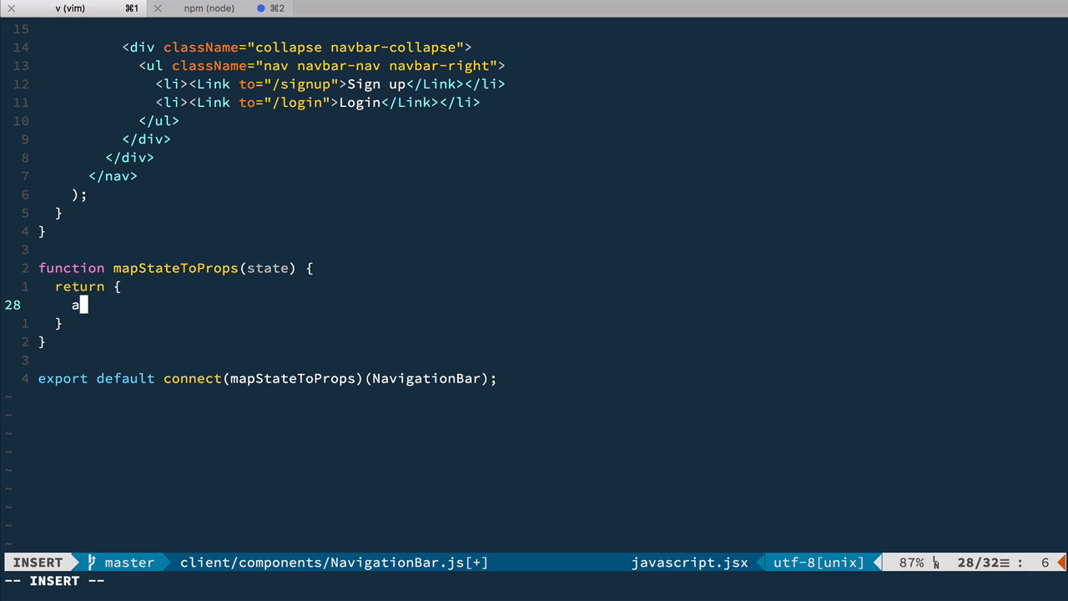
pyautogui.write('uth')
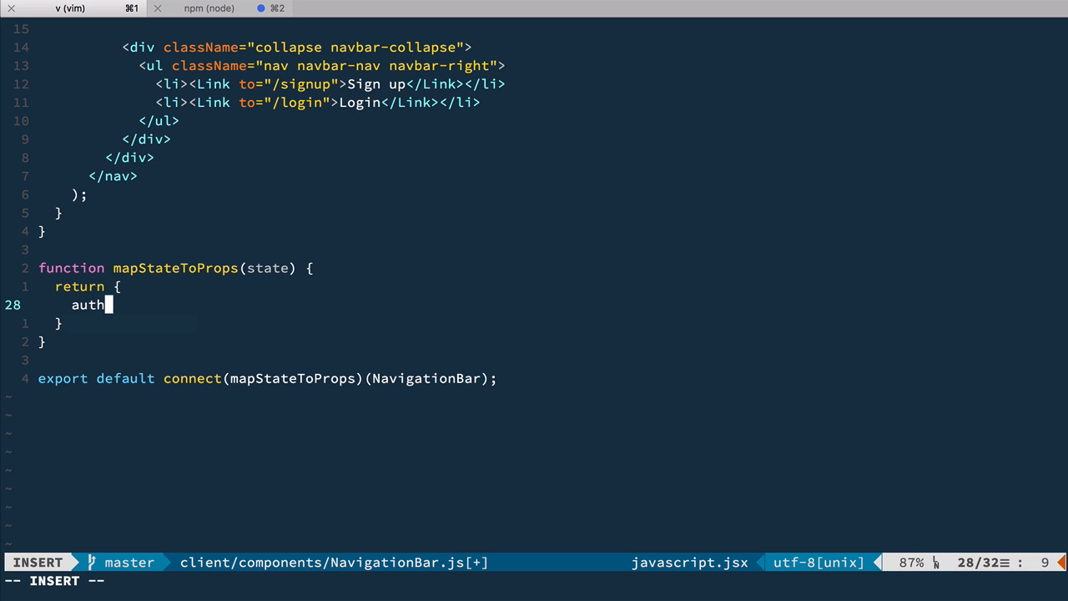
pyautogui.write(': state.auth')
pyautogui.click(117, 323)
pyautogui.write(';')
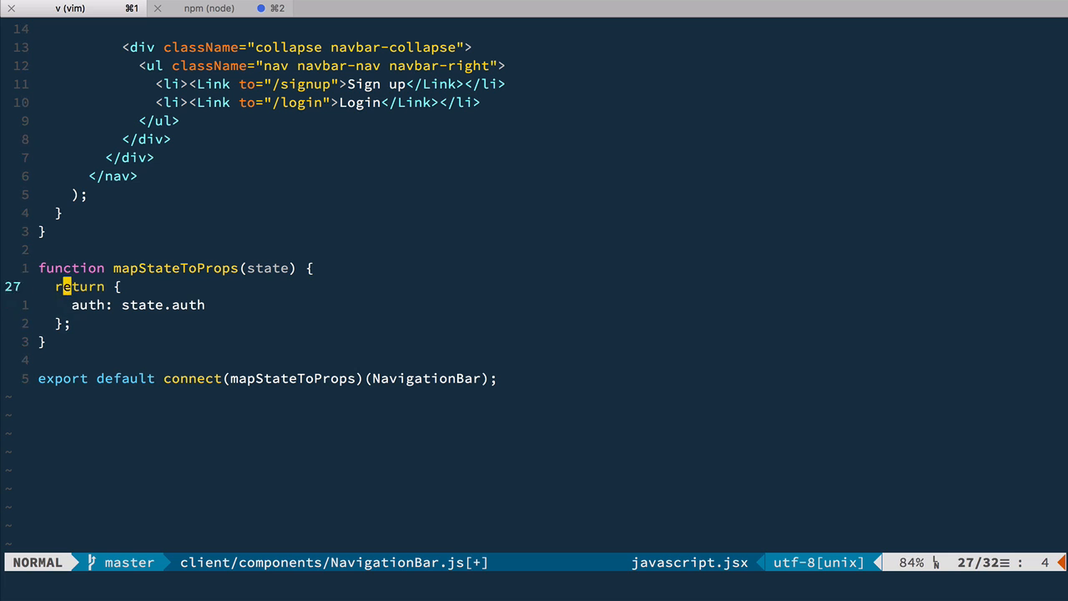
# Step: Add NavigationBar.propTypes = { auth: React.PropTypes.object.isRequired } and save
pyautogui.write('No')
pyautogui.write('auth: React.PropTypes.')
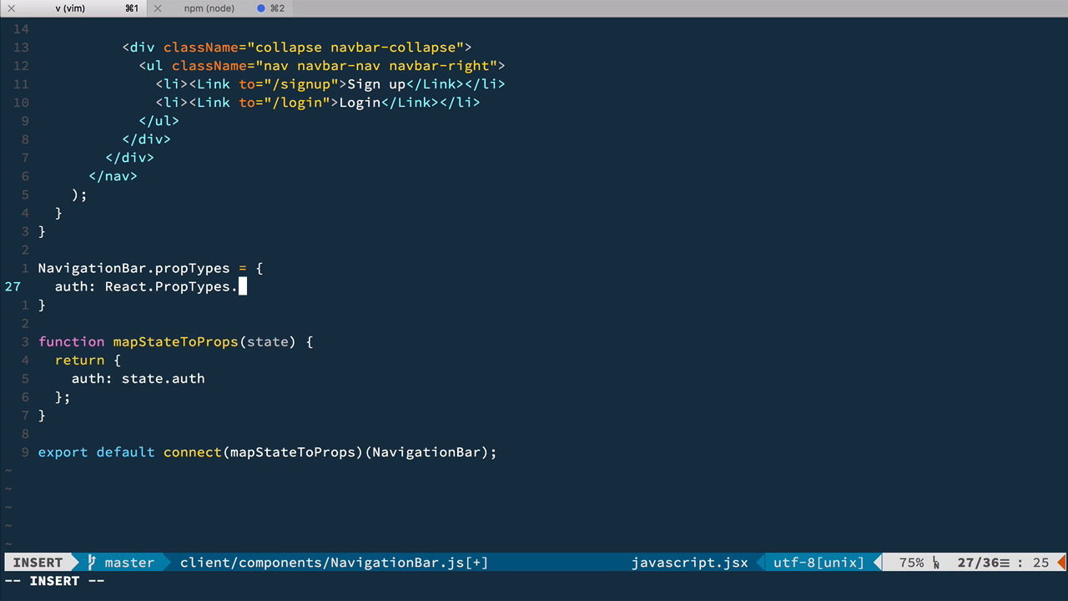
pyautogui.write('object.isRequired')
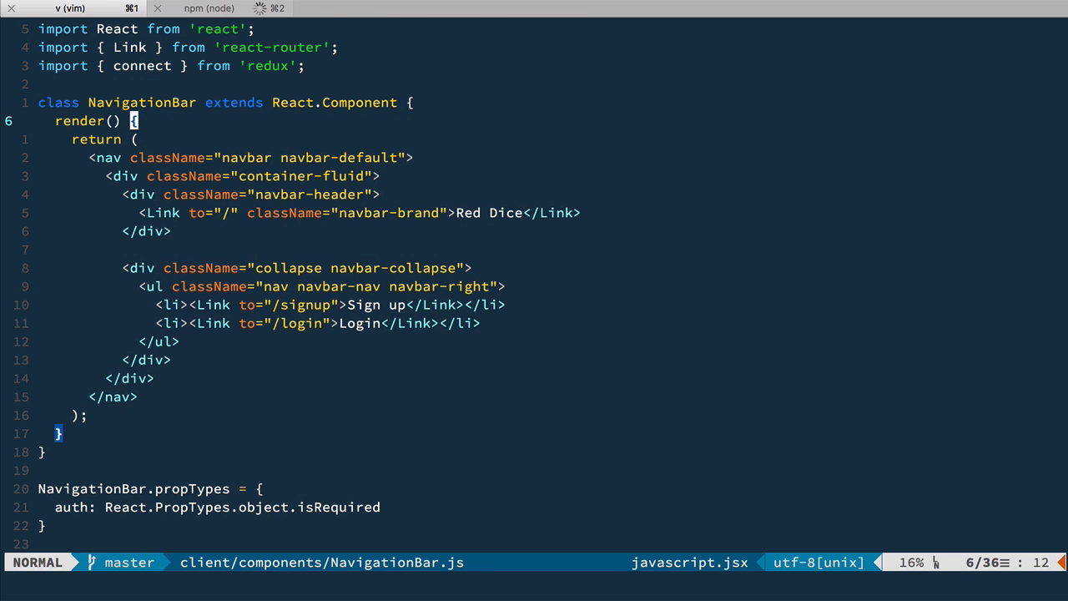
# Step: In render(), destructure isAuthenticated from auth and declare empty userLinks and guestLinks constants
pyautogui.write('const {}')
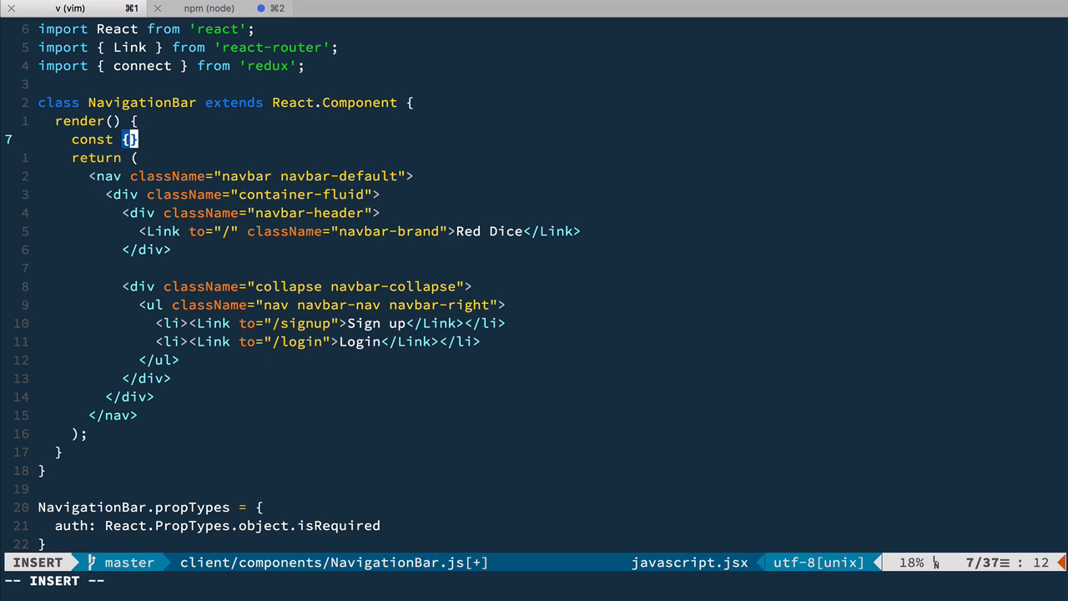
pyautogui.write('isAuthenticated } = this.props.auth;')
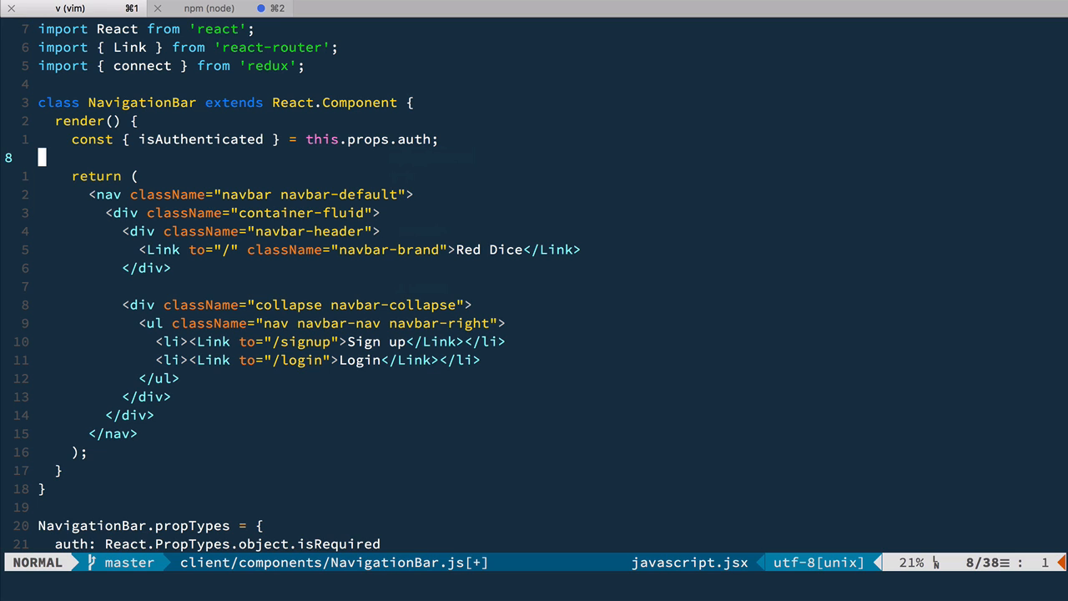
pyautogui.write('c')
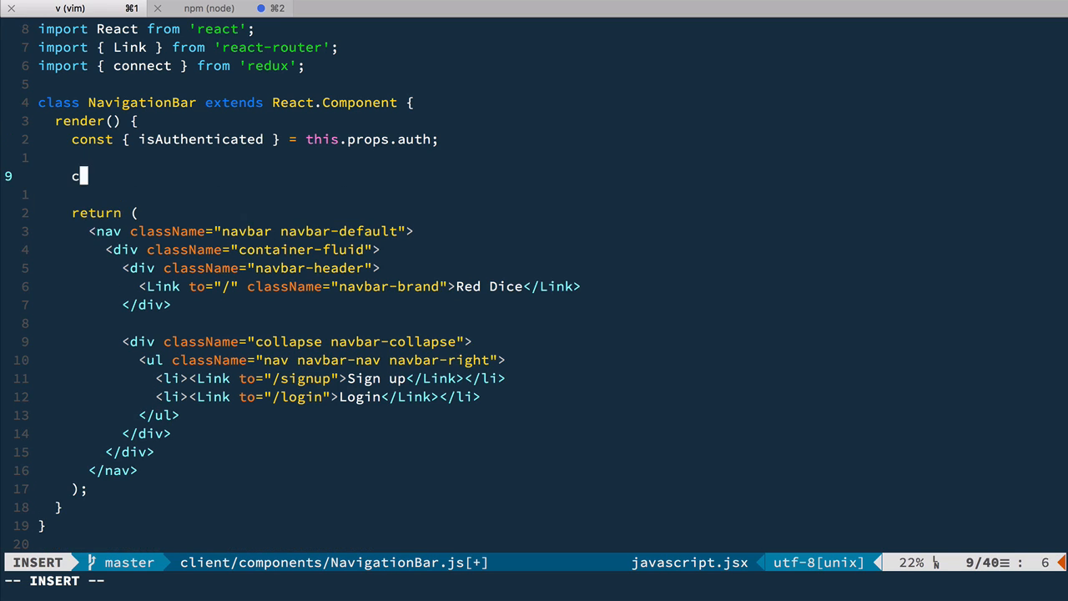
pyautogui.write('onst')
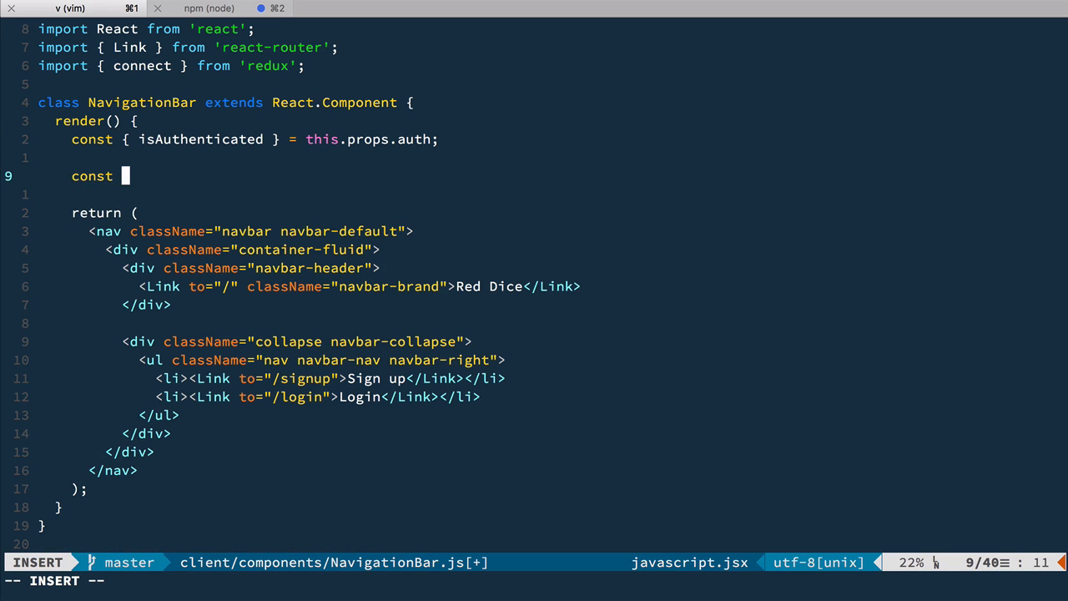
pyautogui.write('userLi')
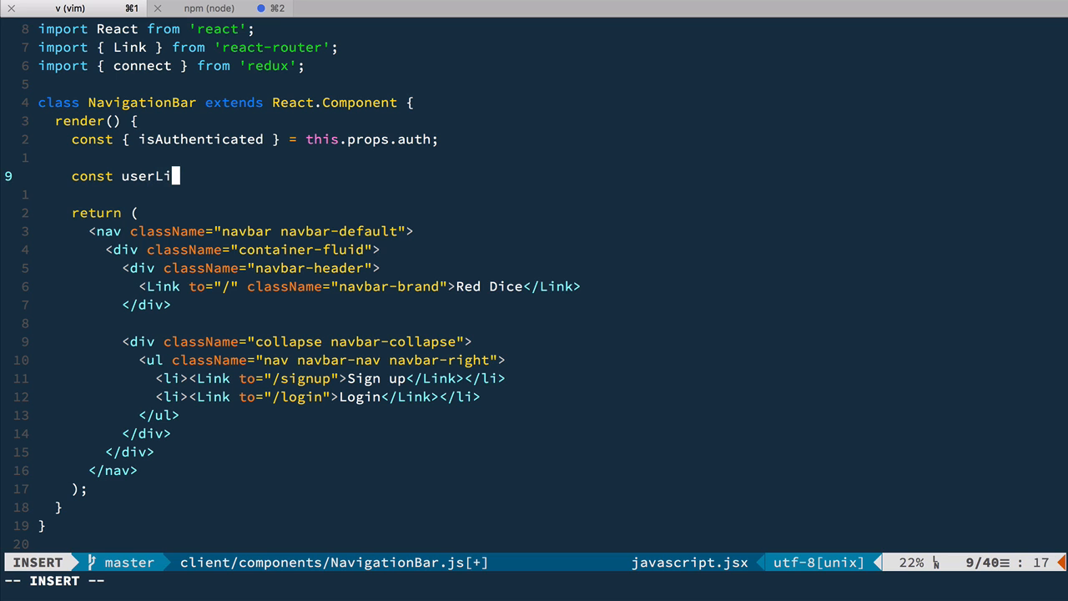
pyautogui.write('nks = (')
pyautogui.write(');')
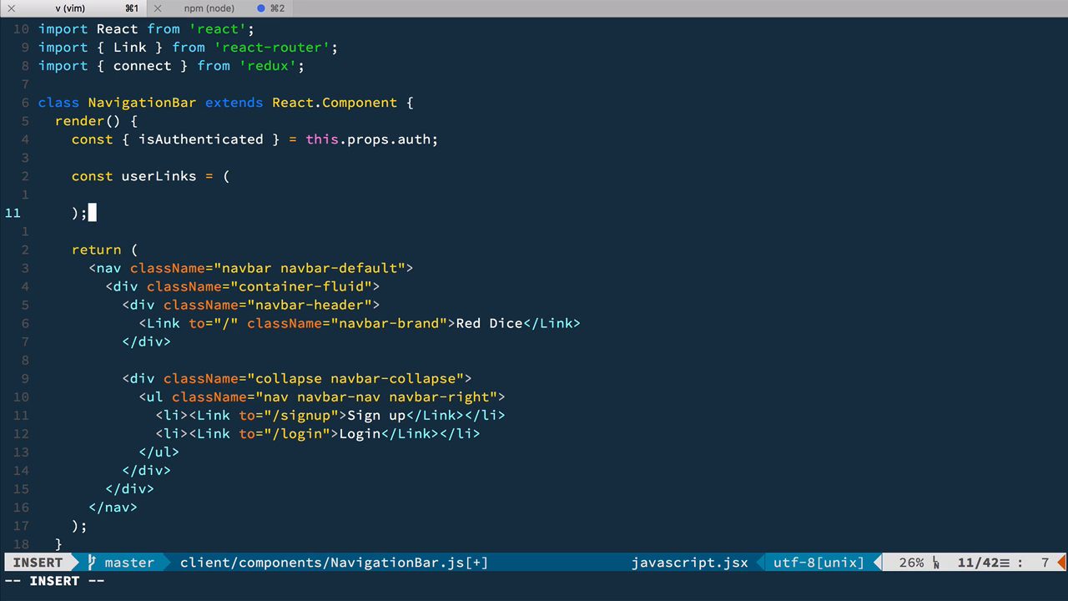
pyautogui.write('const guestLinks = (')
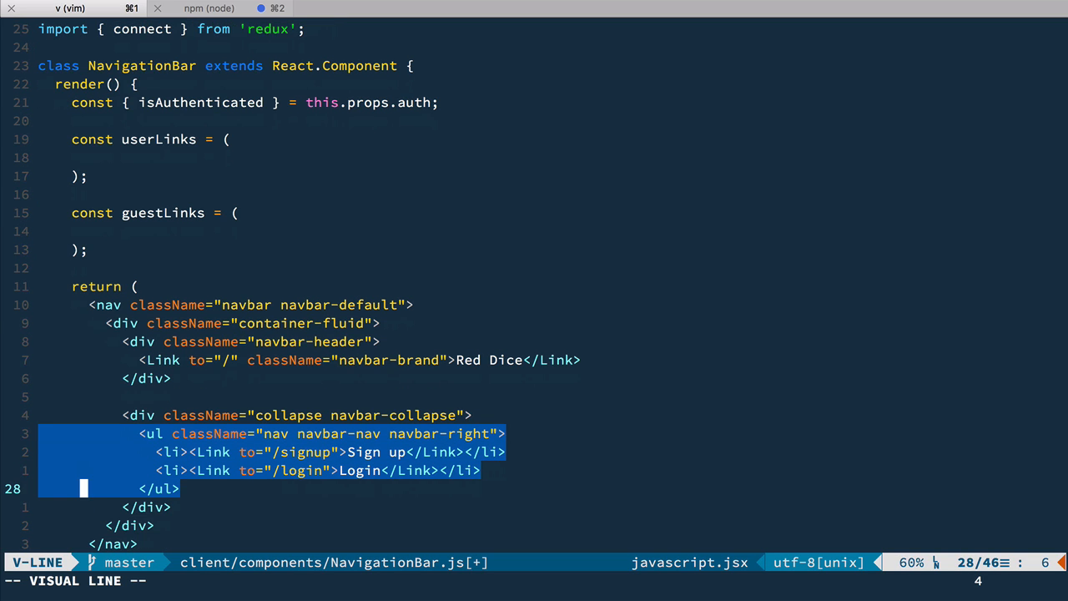
# Step: Put the Sign up/Login list in guestLinks and a single Logout link in userLinks
pyautogui.press('d')
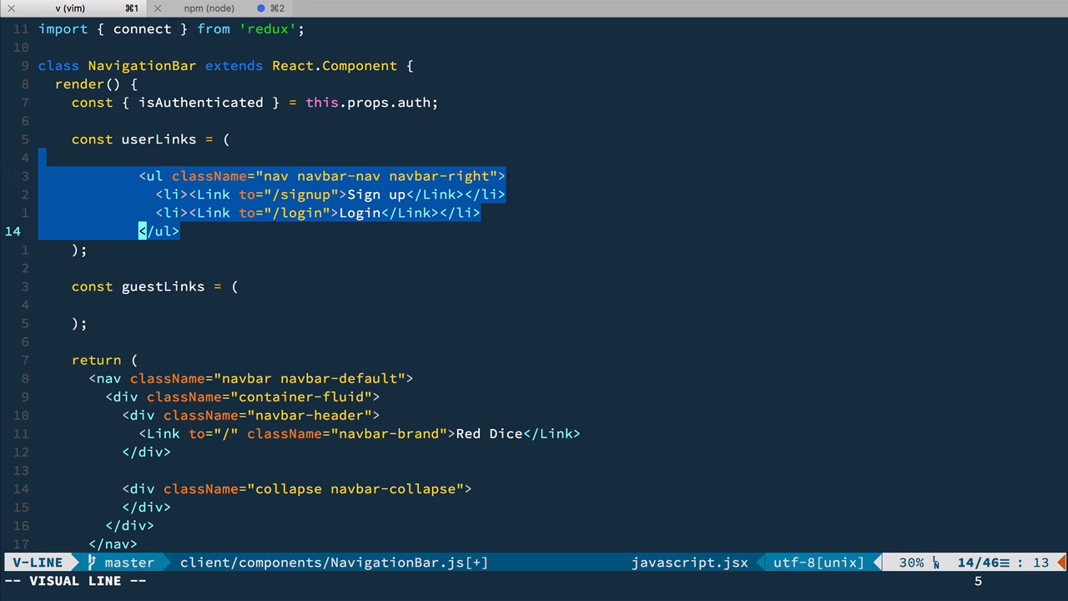
pyautogui.press('d')
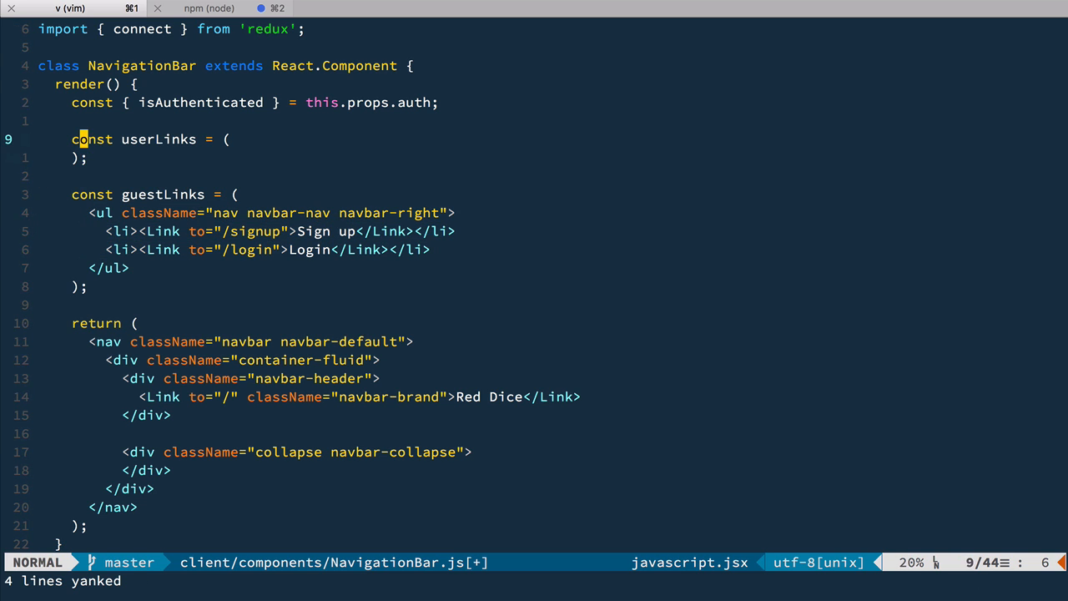
pyautogui.press('p')
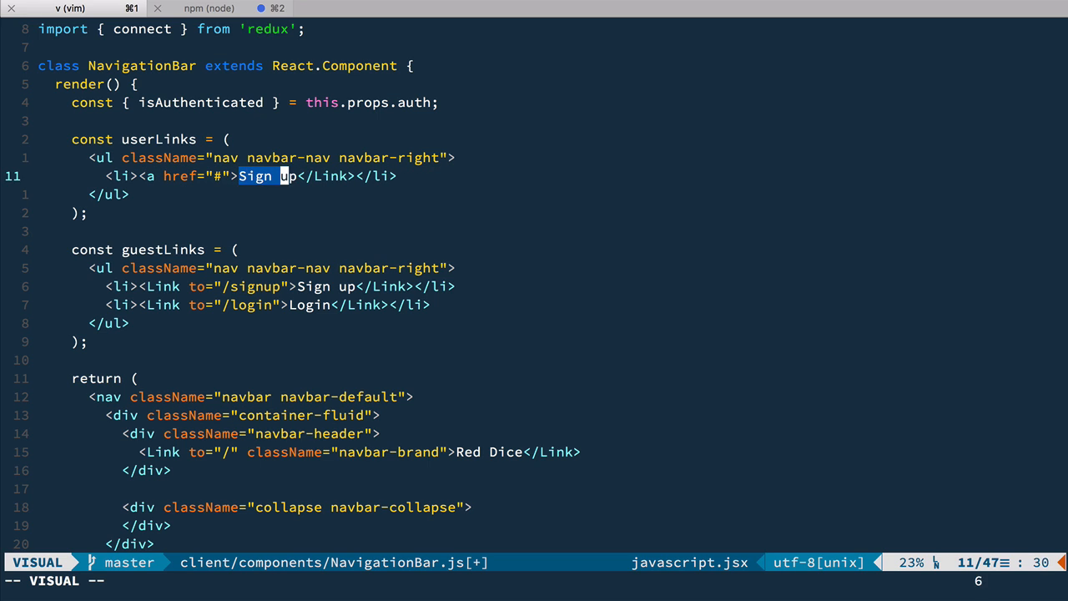
pyautogui.write('Logout')
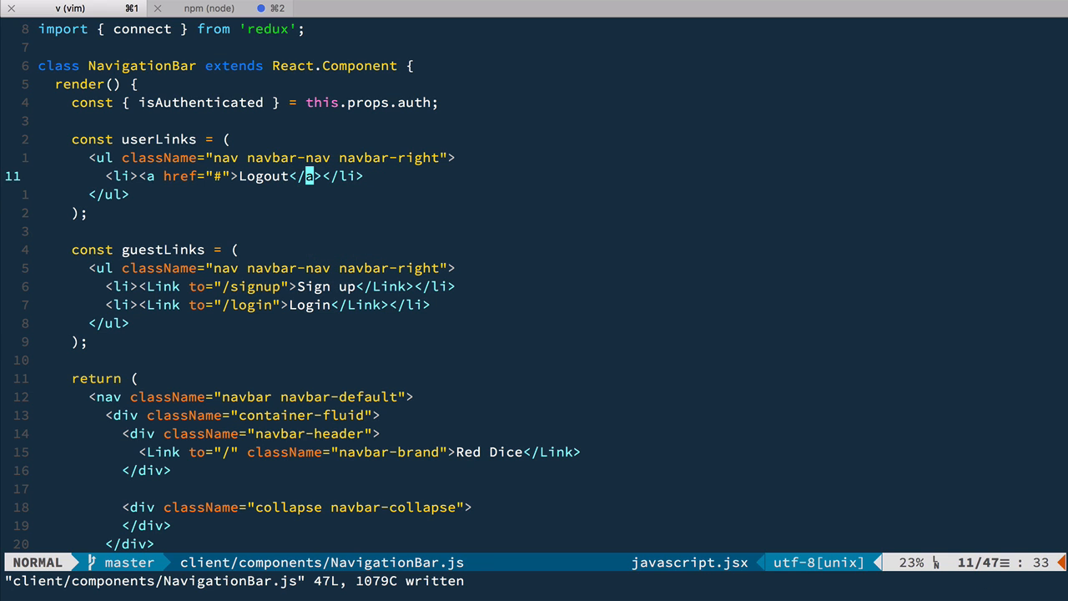
pyautogui.scroll(-3)
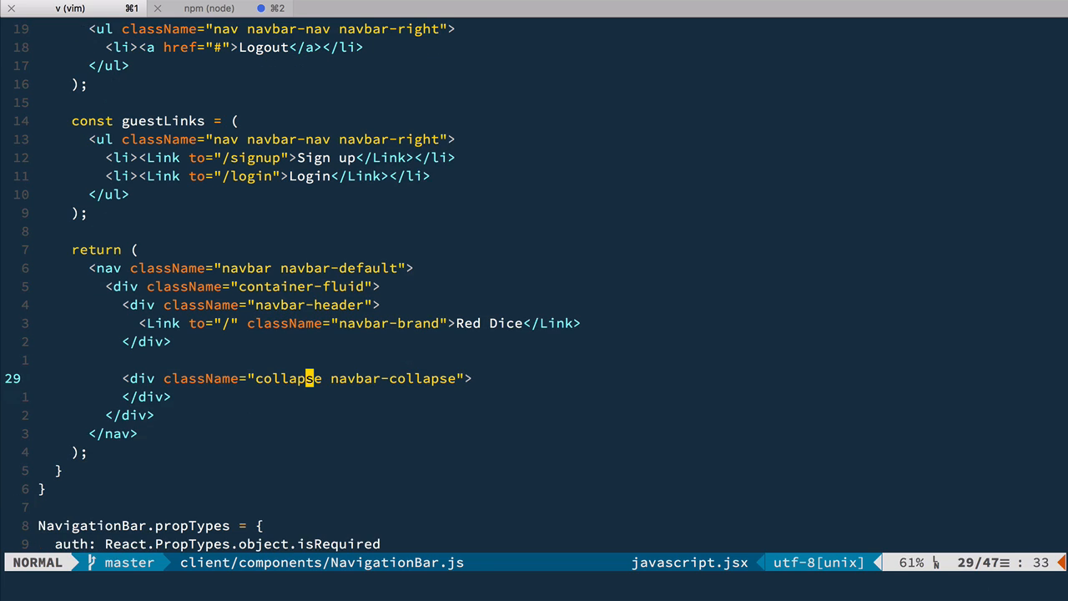
# Step: Insert { isAuthenticated ? userLinks : guestLinks } inside the collapse navbar-collapse div
pyautogui.write('{ isAuthenticated ?')
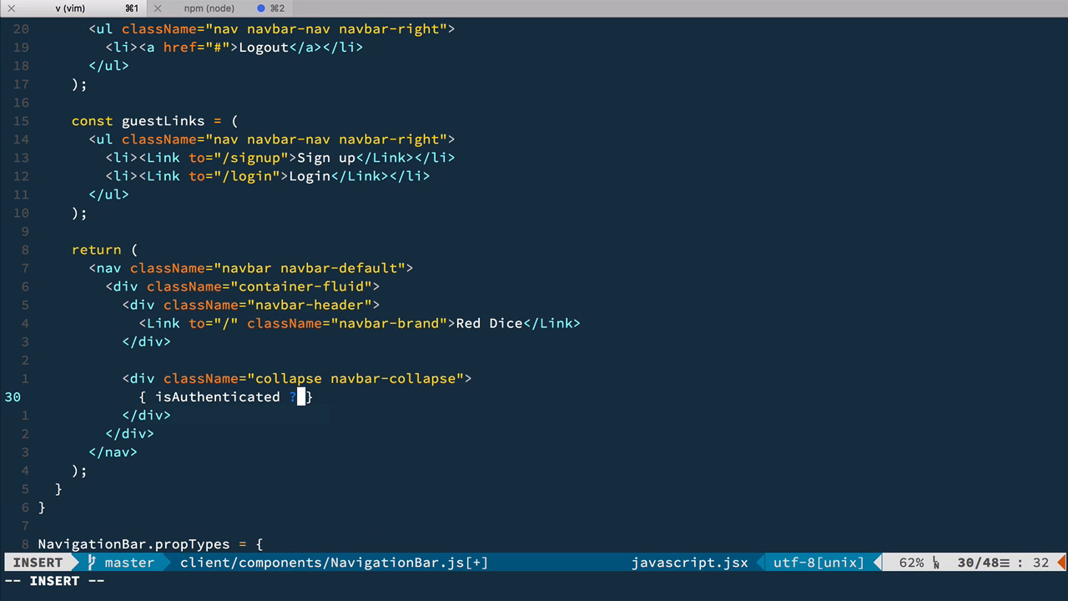
pyautogui.write('userLinks')
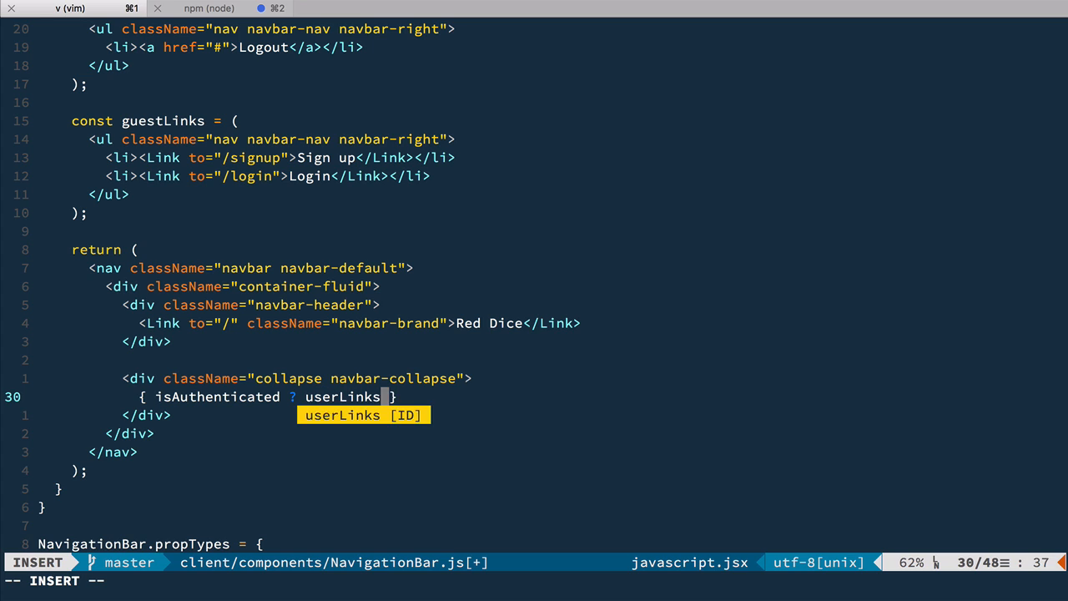
pyautogui.write(': gues')
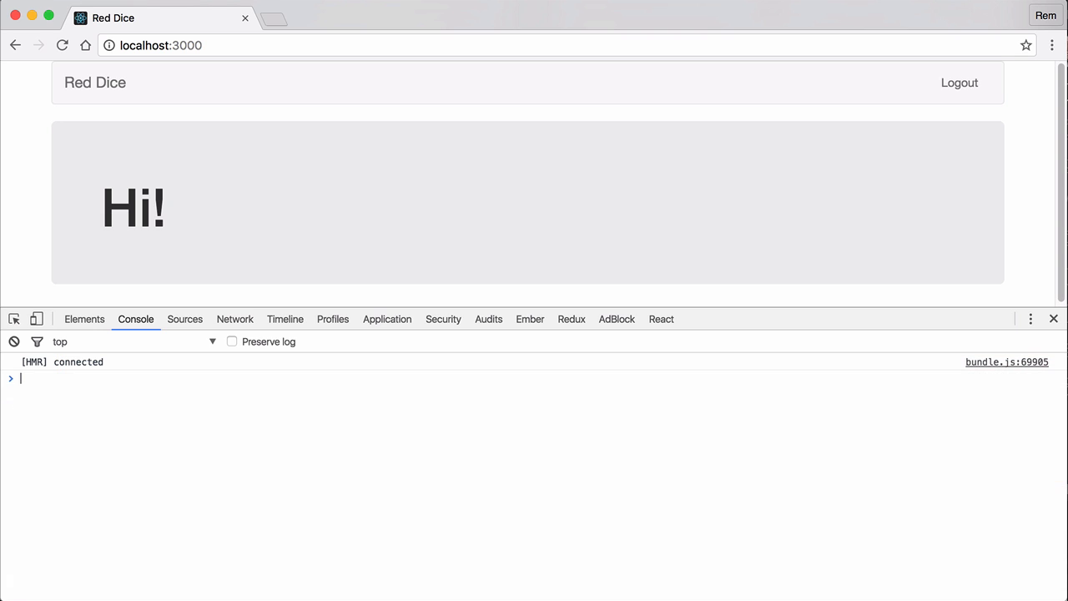
pyautogui.moveTo(213, 510)
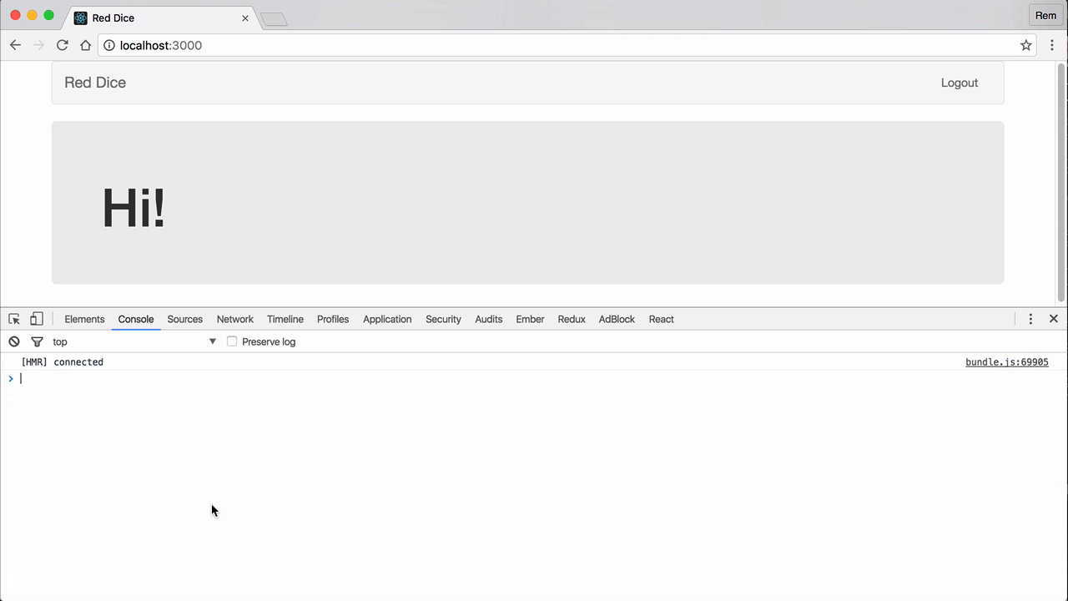
# Step: Delete the localhost:3000 token from DevTools Local Storage and reload Red Dice
pyautogui.click(386, 319)
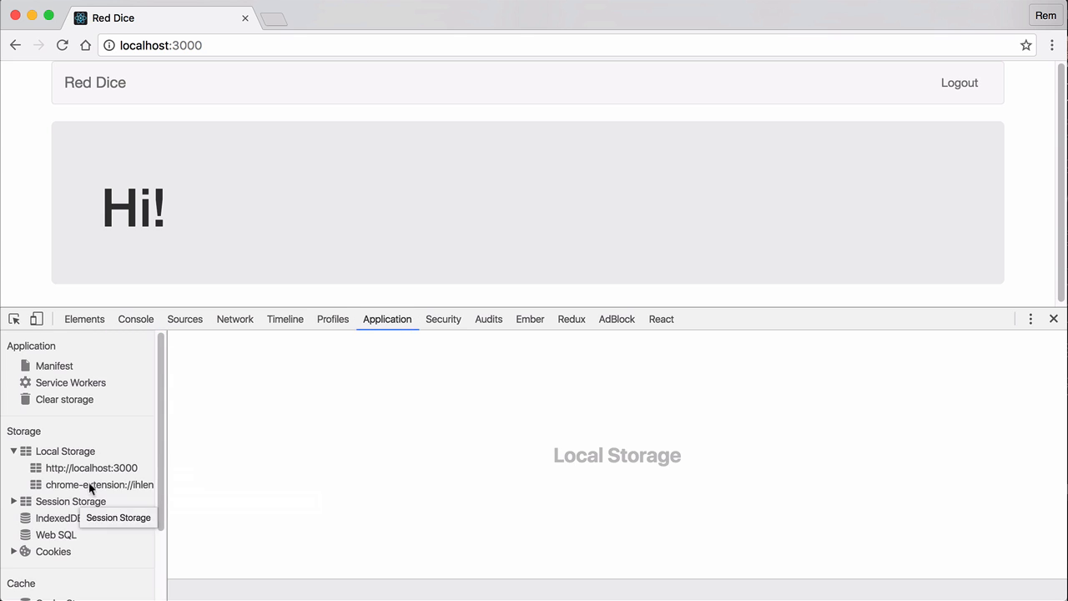
pyautogui.click(91, 467)
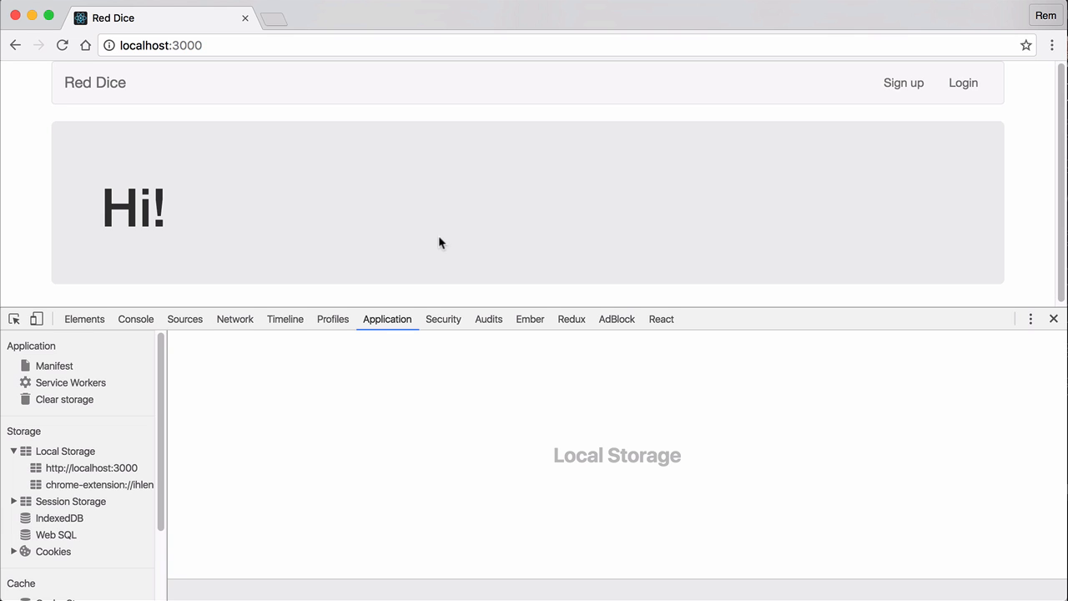
pyautogui.click(963, 83)
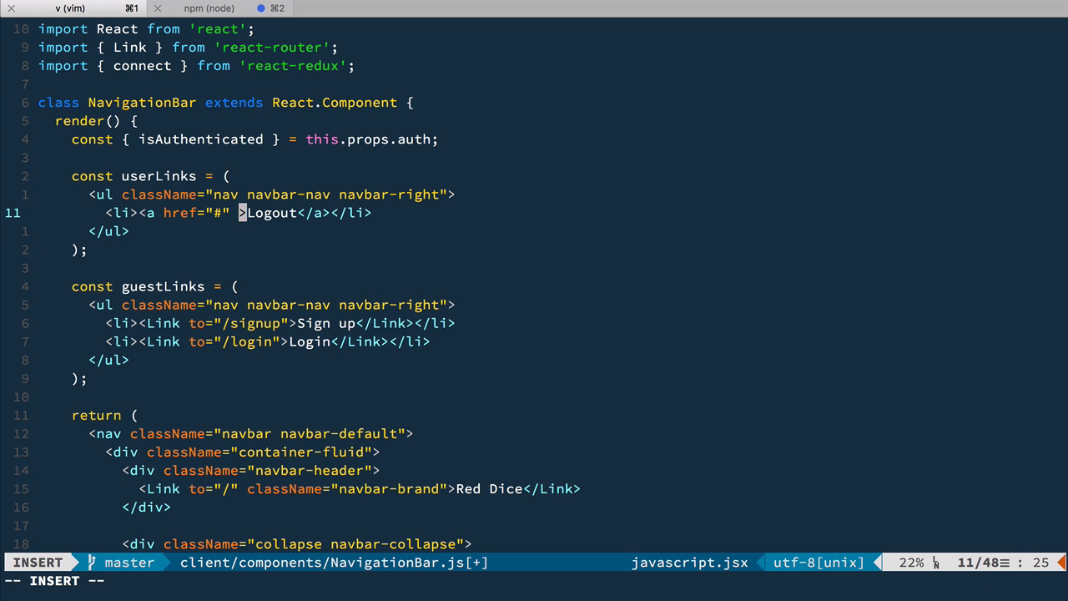
# Step: Bind Logout's onClick to this.logout, which calls e.preventDefault() and this.props.logout()
pyautogui.write('onCli')
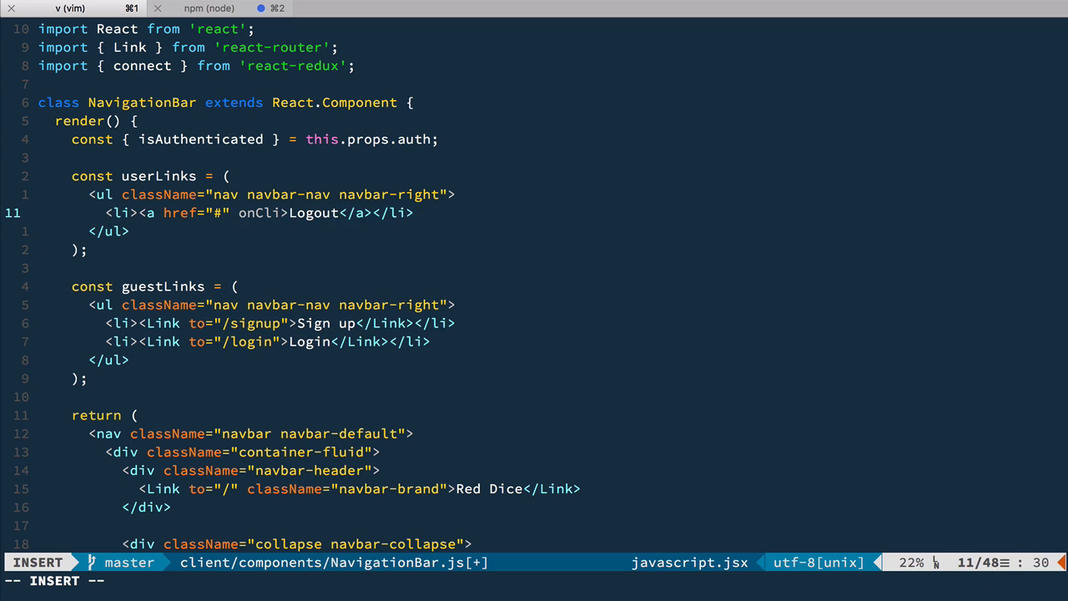
pyautogui.press('Escape')
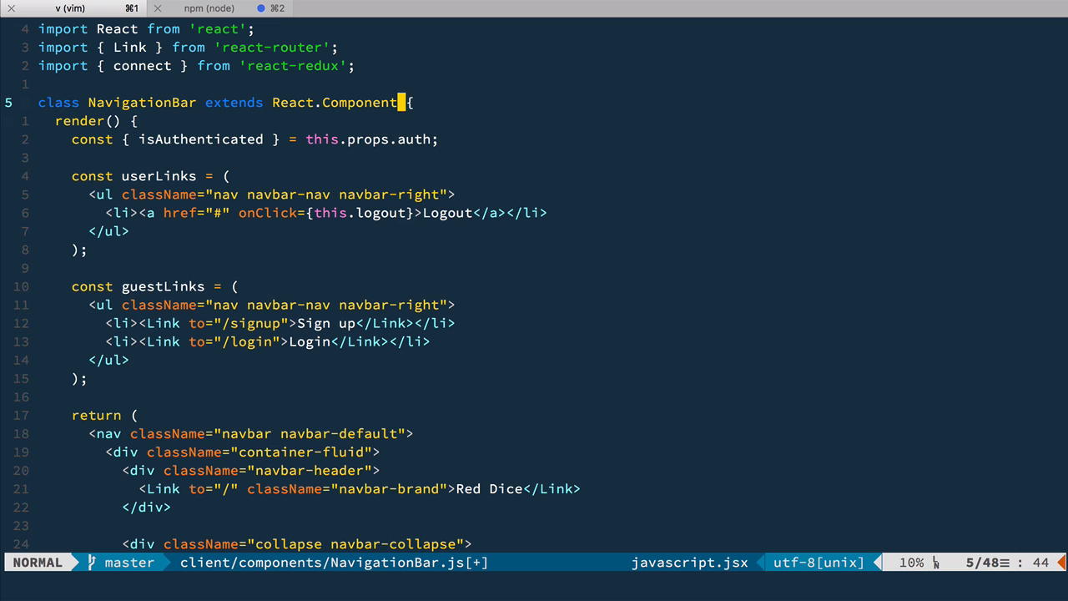
pyautogui.write('.bind(this')
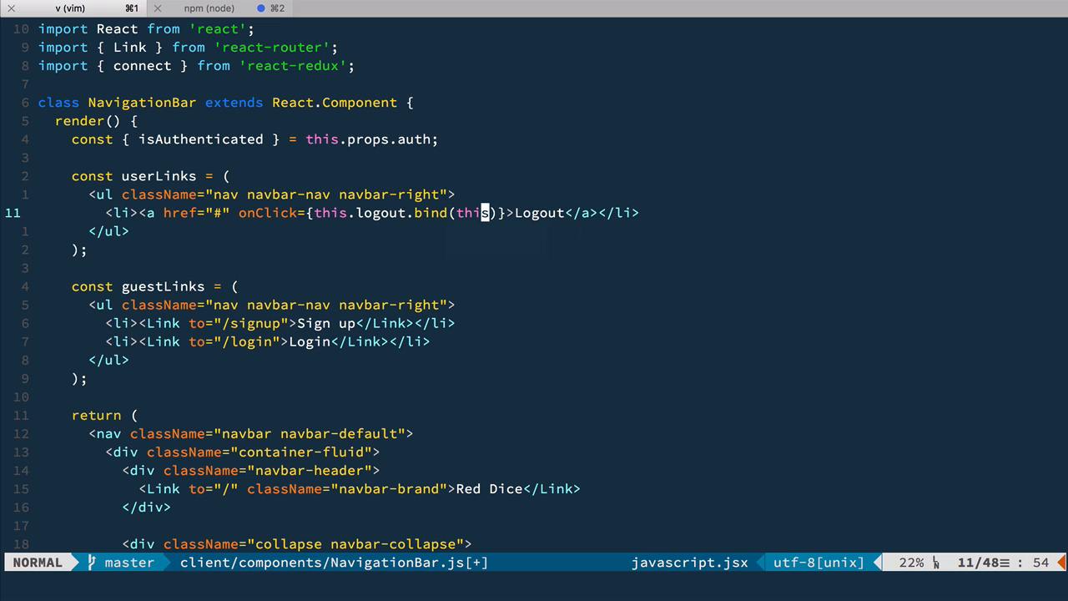
pyautogui.write('logou')
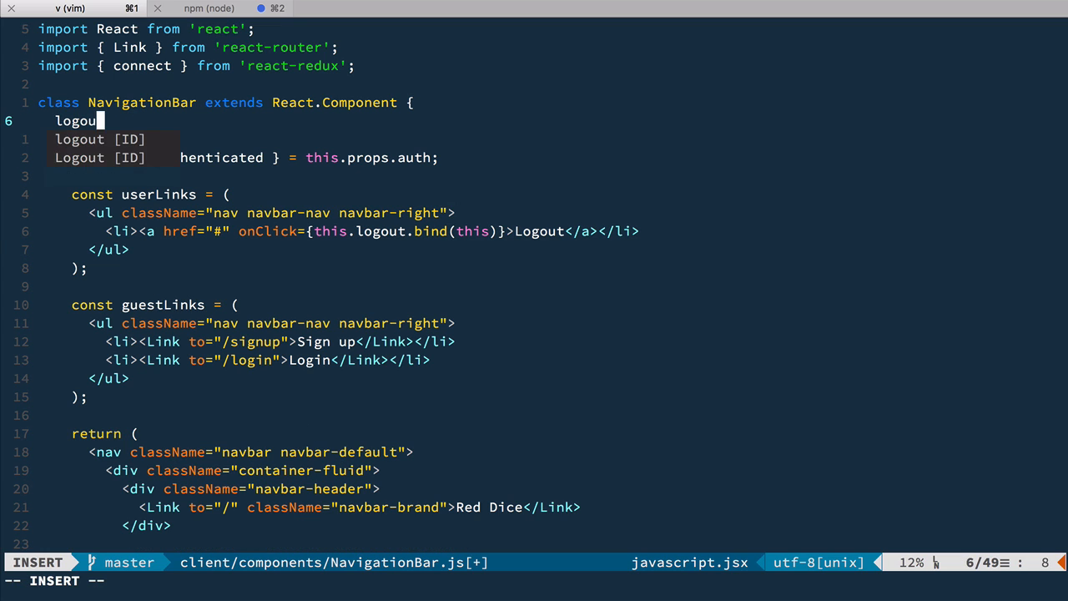
pyautogui.press('Escape')
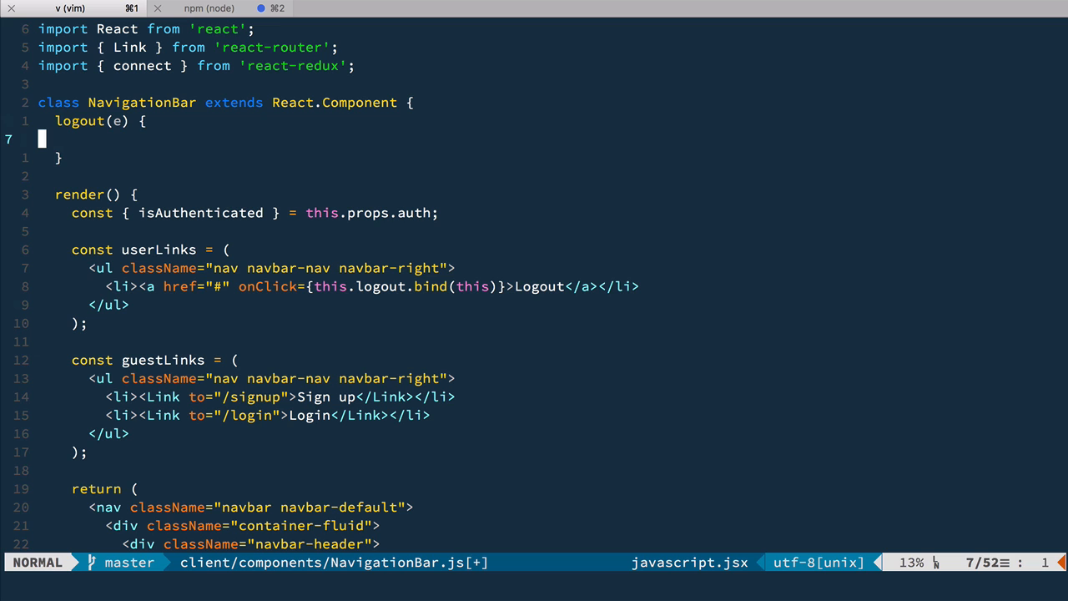
pyautogui.write('e.preventDefault();')
pyautogui.write('this.props')
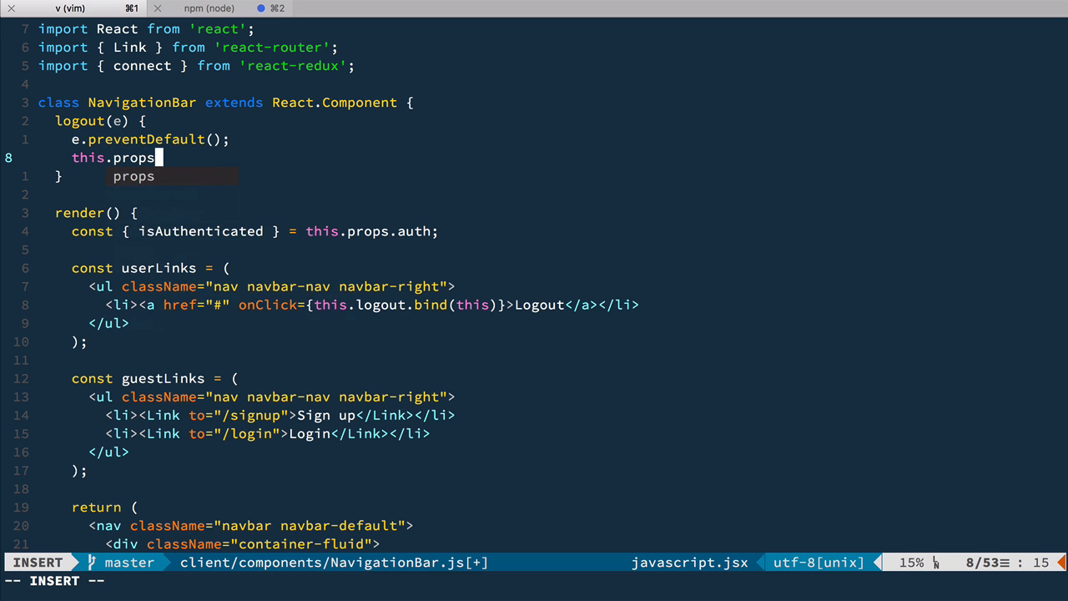
pyautogui.write('.logout()')
pyautogui.write('logout:')
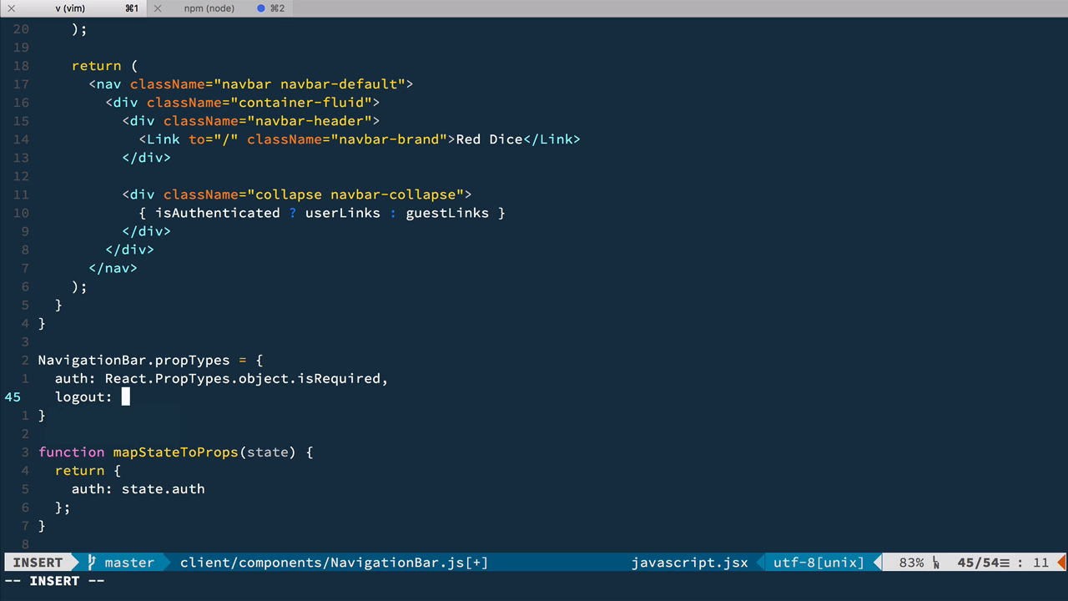
# Step: Declare logout as a required func propType and pass { logout } to connect
pyautogui.write('React.PropTypes.func')
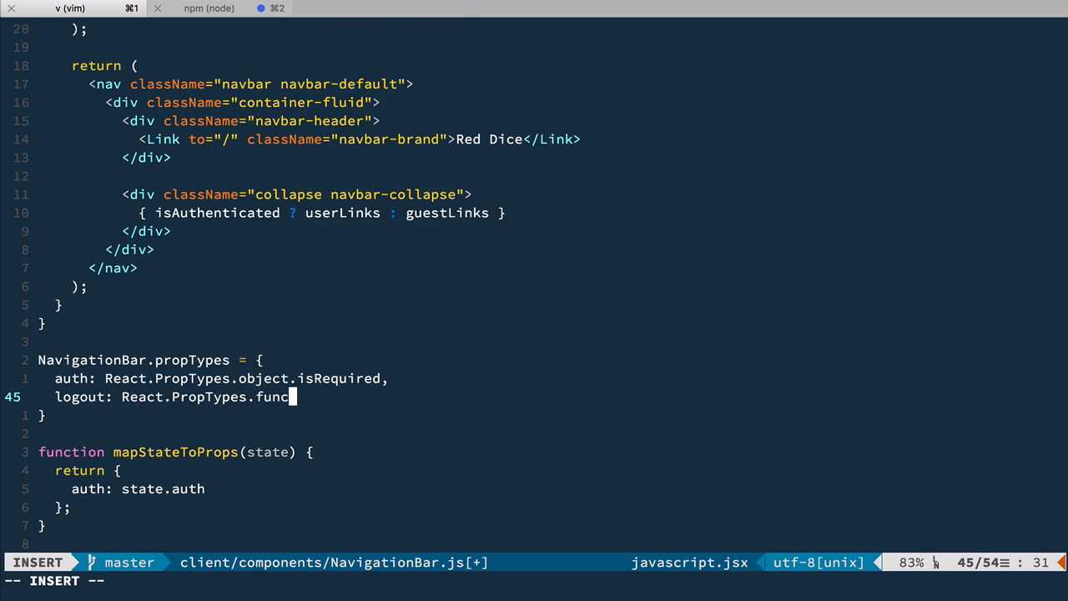
pyautogui.write('.isRequired')
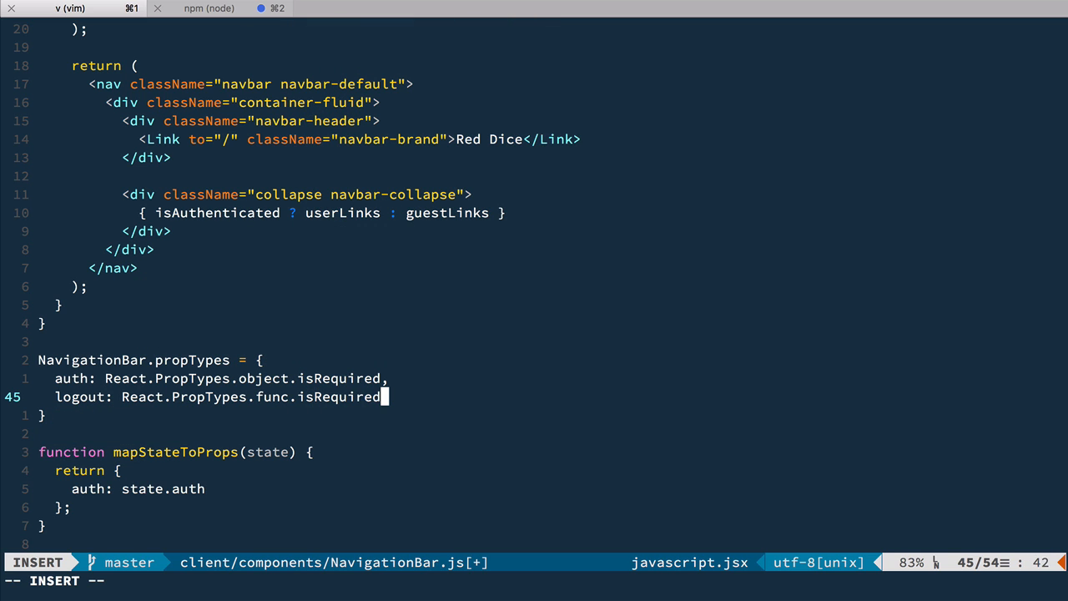
pyautogui.press('Escape')
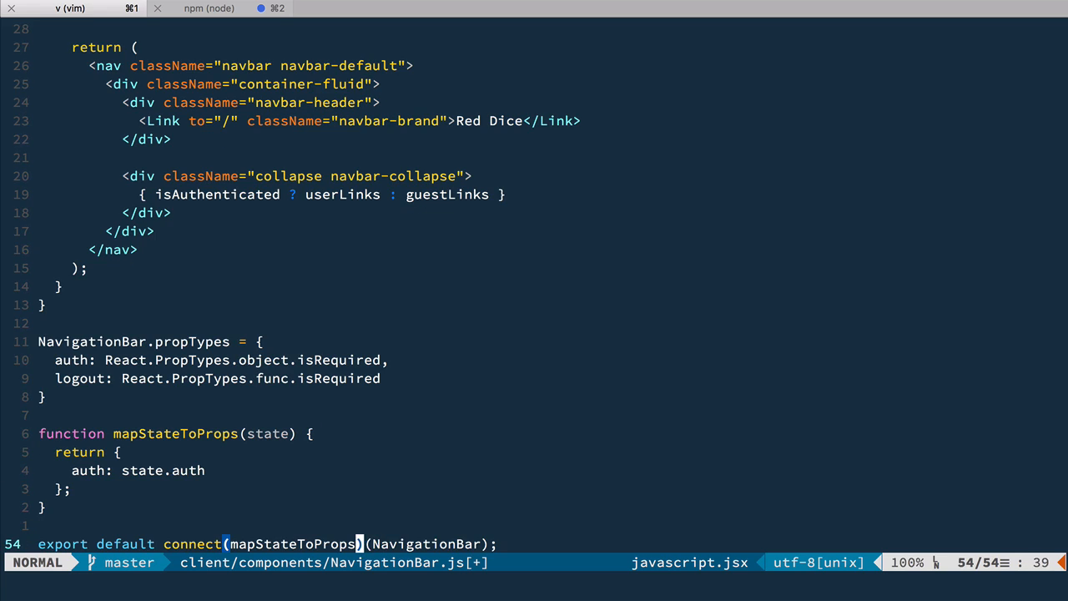
pyautogui.write(', { }')
pyautogui.write('ni')
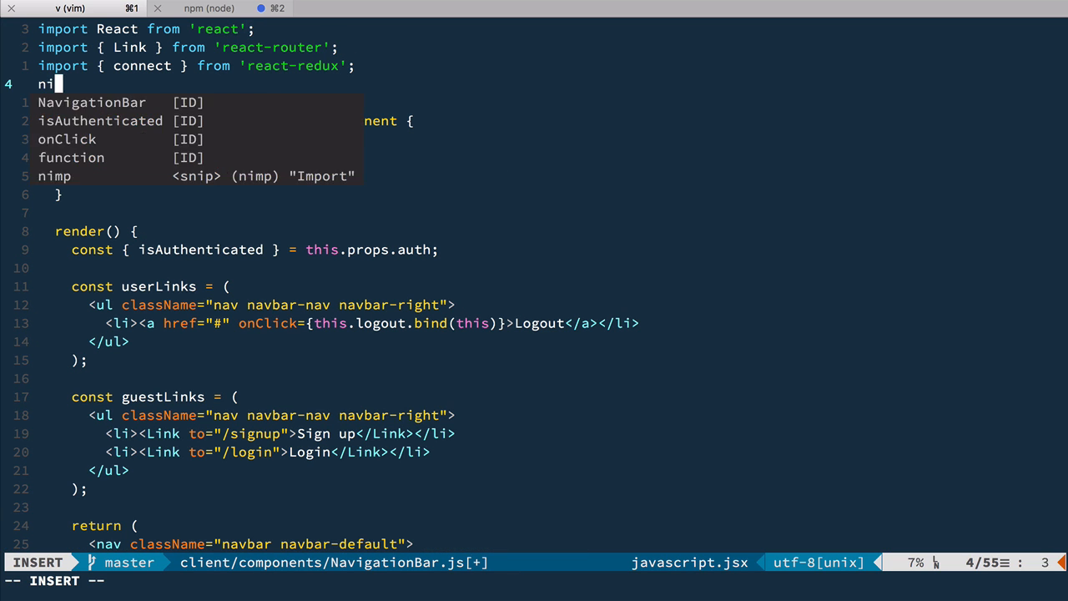
# Step: Add import { logout } from '../actions/authActions' at the top of the file
pyautogui.write("mport { logout } from '';")
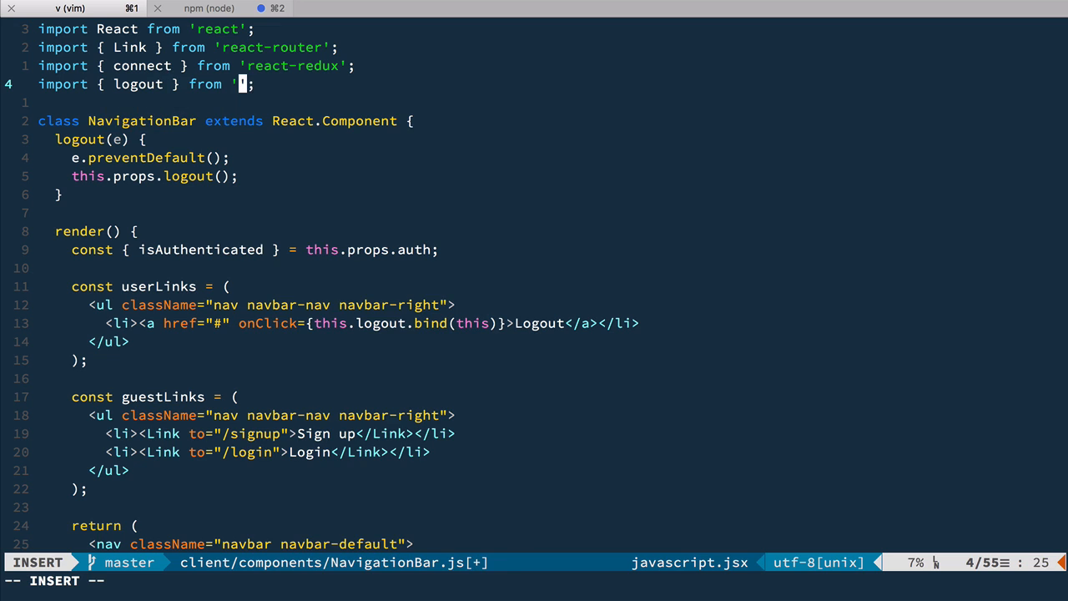
pyautogui.write('../actions/a')
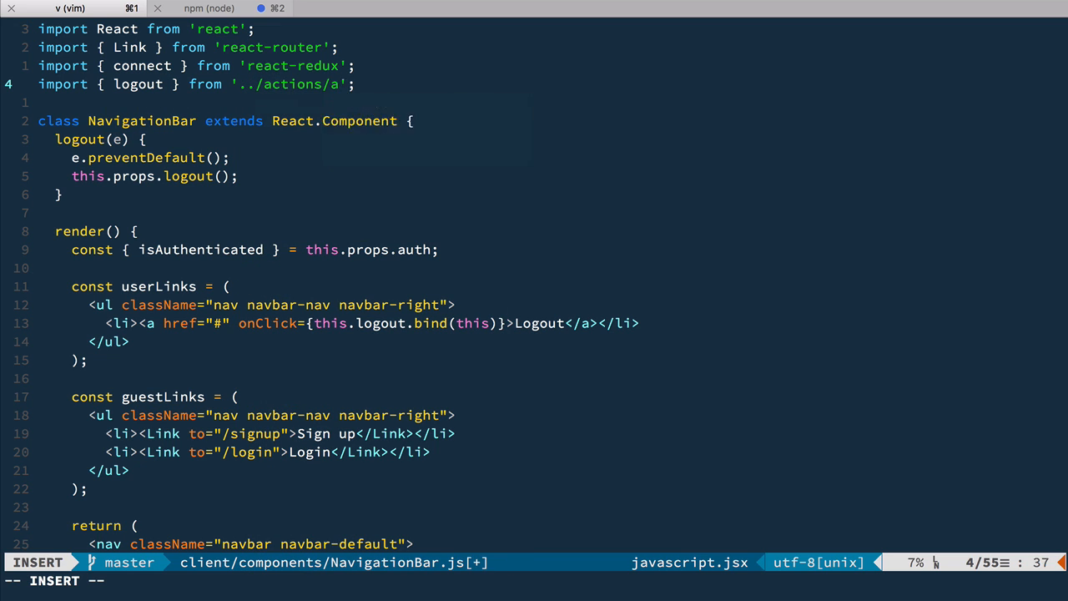
pyautogui.press('Escape')
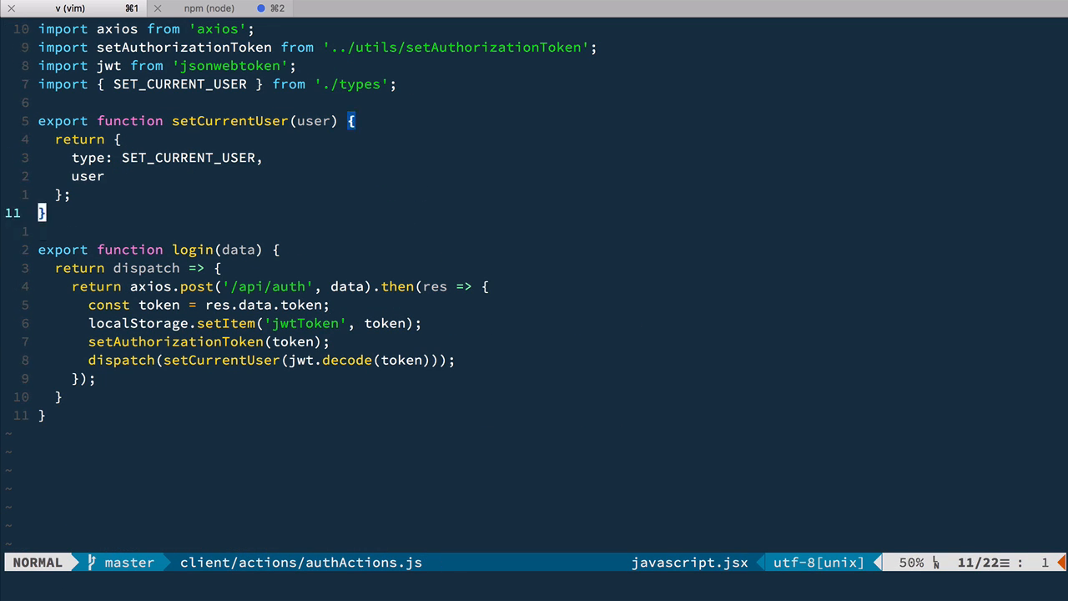
# Step: Start export function logout() in authActions.js, removing 'jwtToken' from localStorage
pyautogui.write('expor')
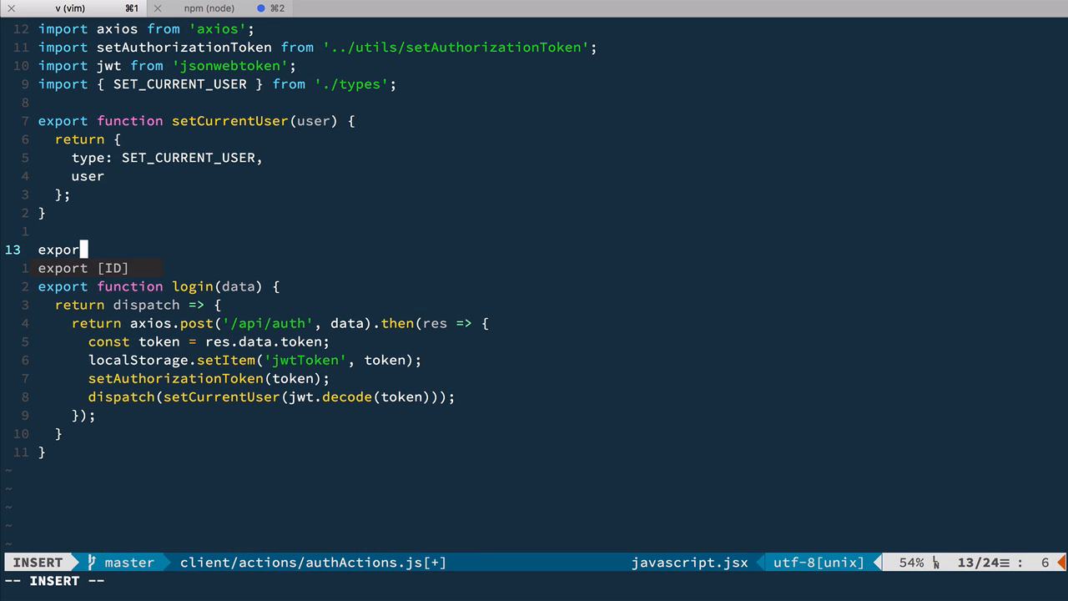
pyautogui.write('function logout() {')
pyautogui.write('return dispatch => {')
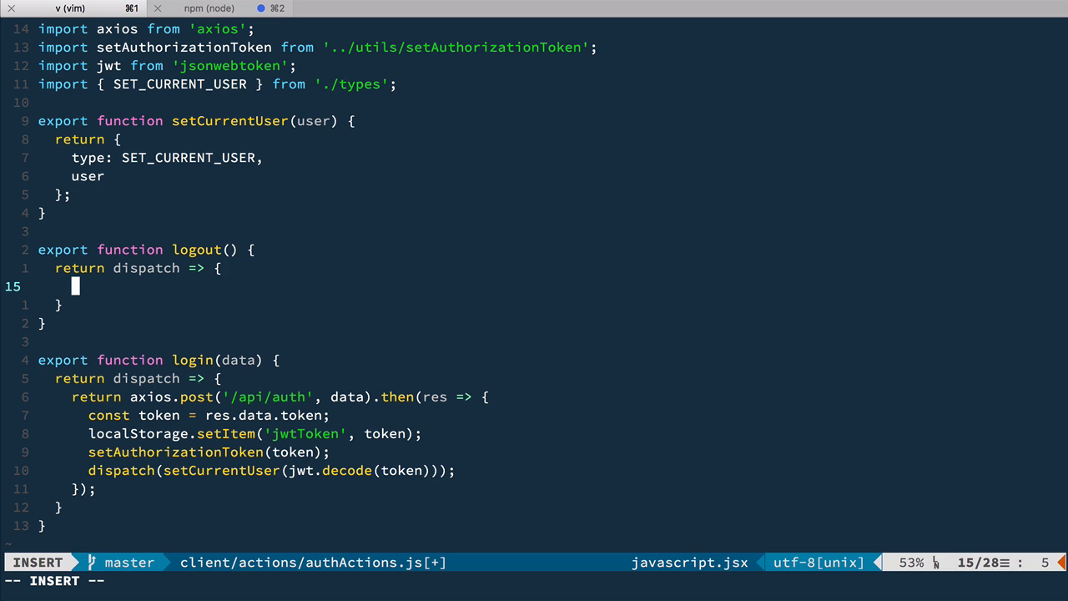
pyautogui.write('localStorage.')
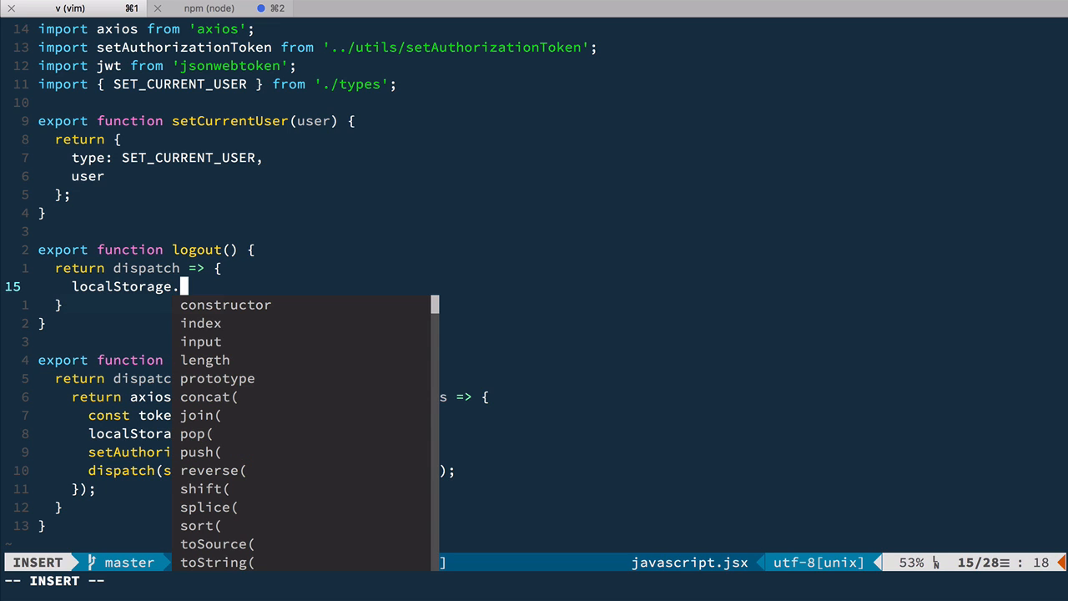
pyautogui.write('remo')
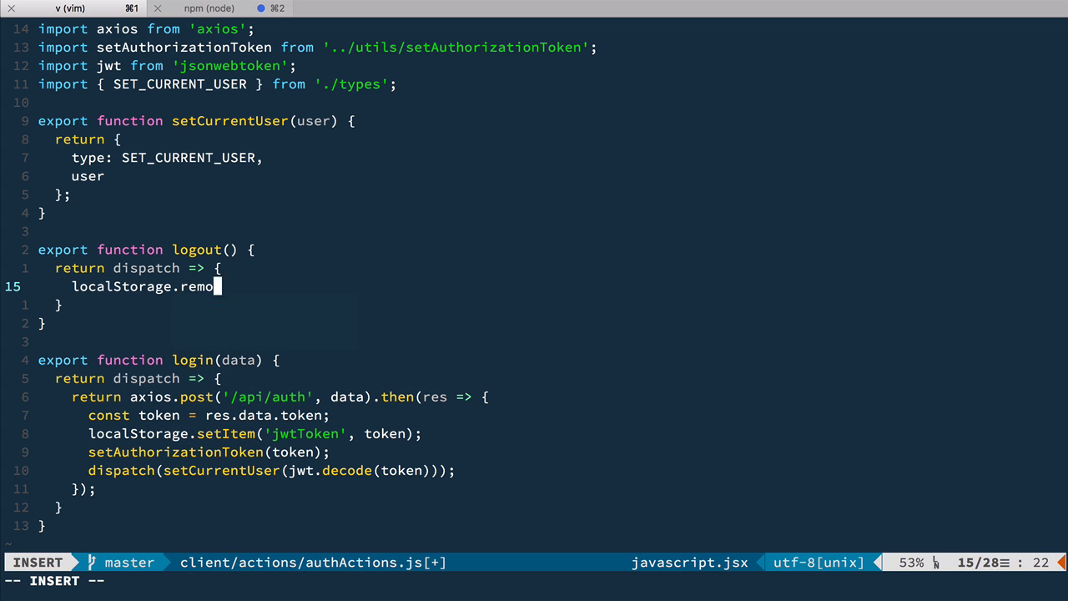
pyautogui.write("veItem('jwtToken'")
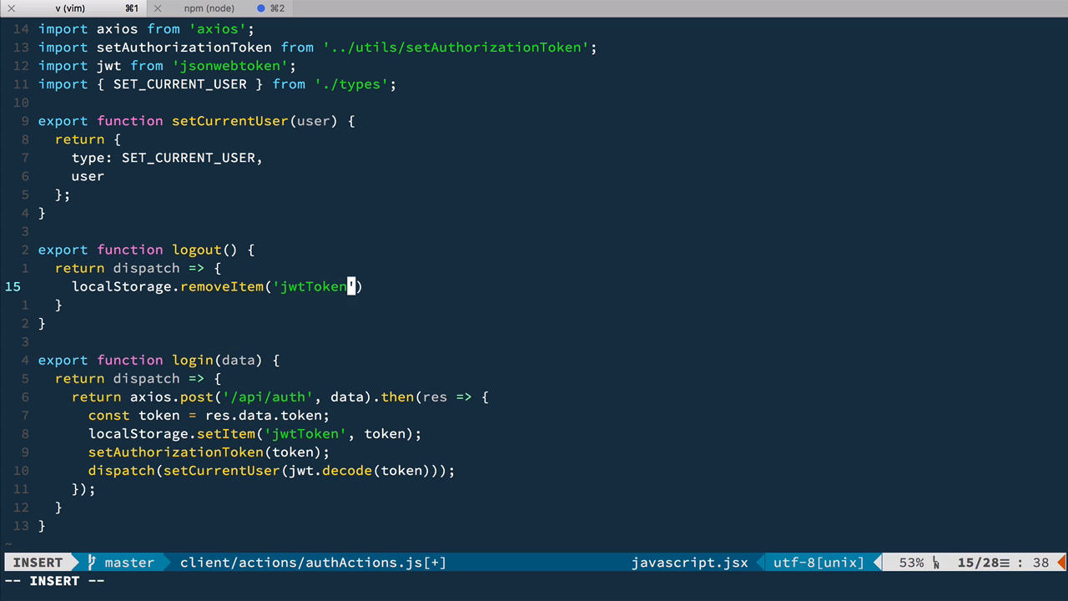
# Step: Have logout call setAuthorizationToken(false) and dispatch setCurrentUser({})
pyautogui.write('setAuthorizationToken(fa')
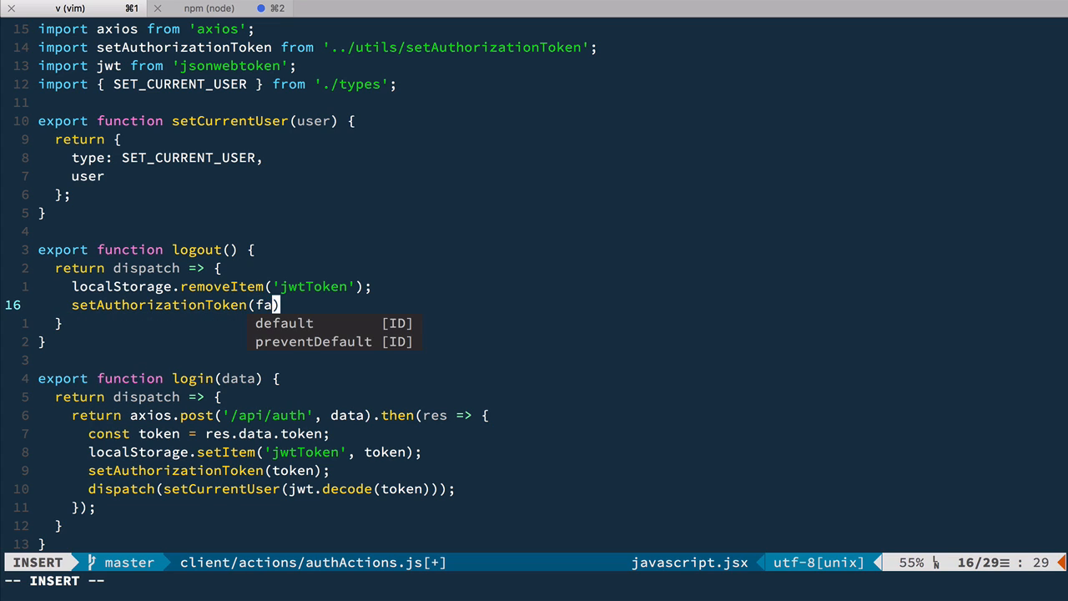
pyautogui.press('Escape')
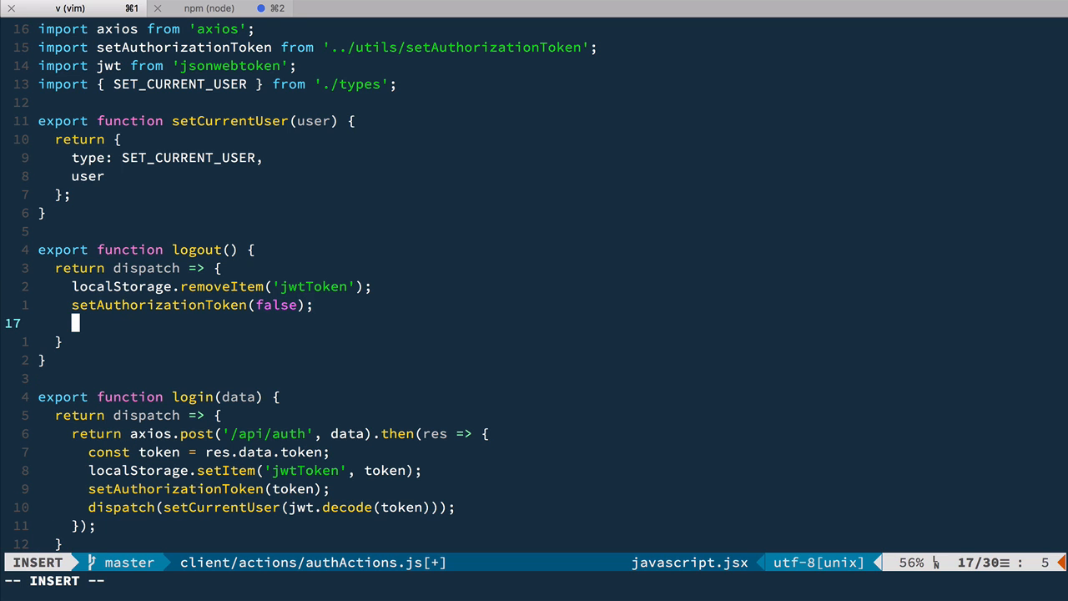
pyautogui.write('dispatch(setCurrentUser(')
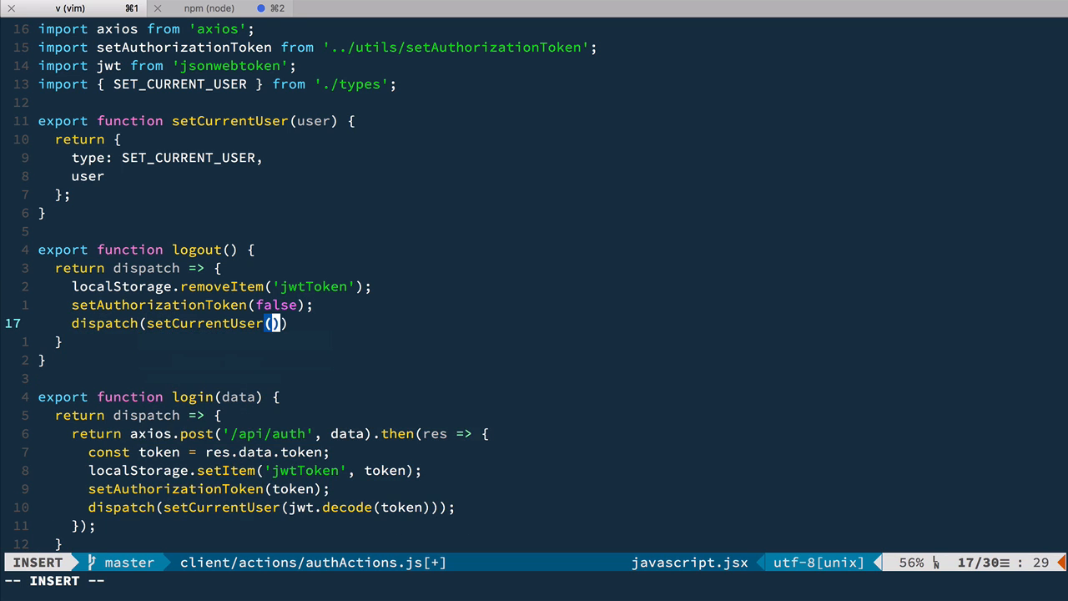
pyautogui.write('{}')
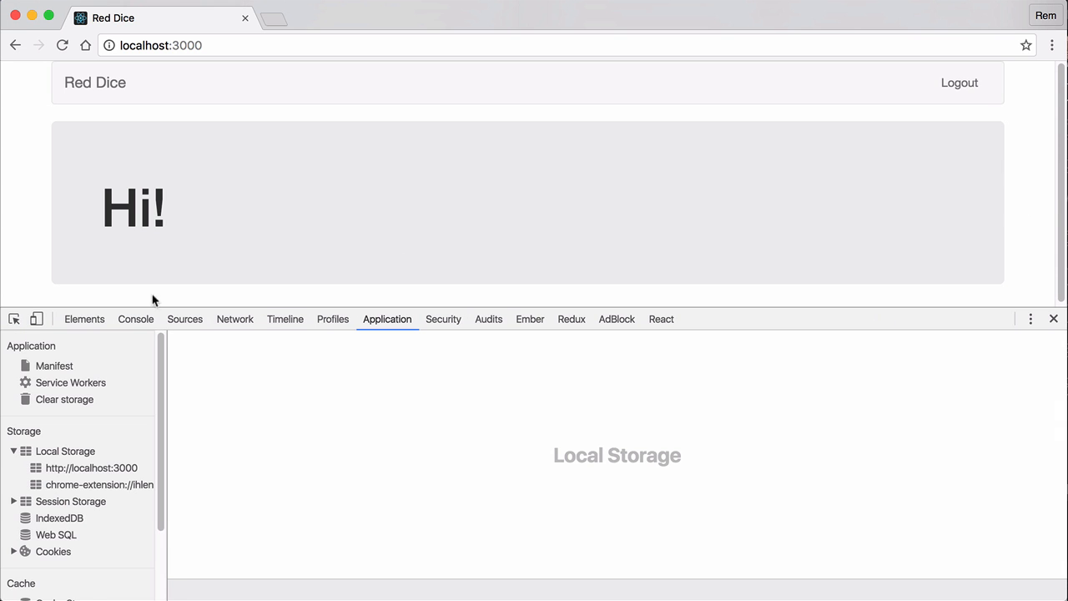
# Step: Log out of Red Dice, confirm localhost:3000 local storage is empty, then log back in
pyautogui.click(959, 83)
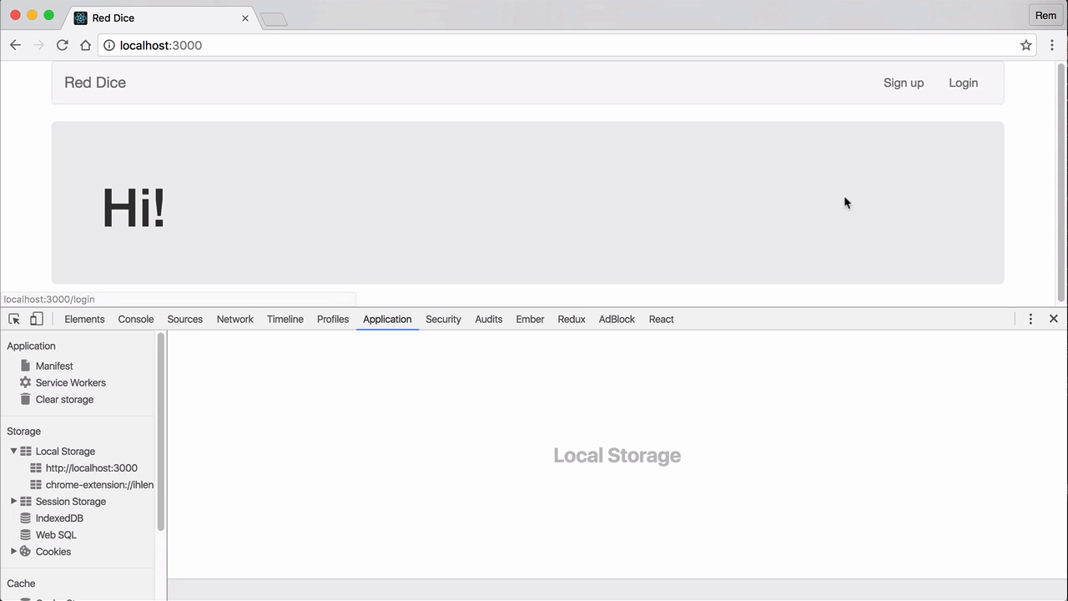
pyautogui.click(91, 467)
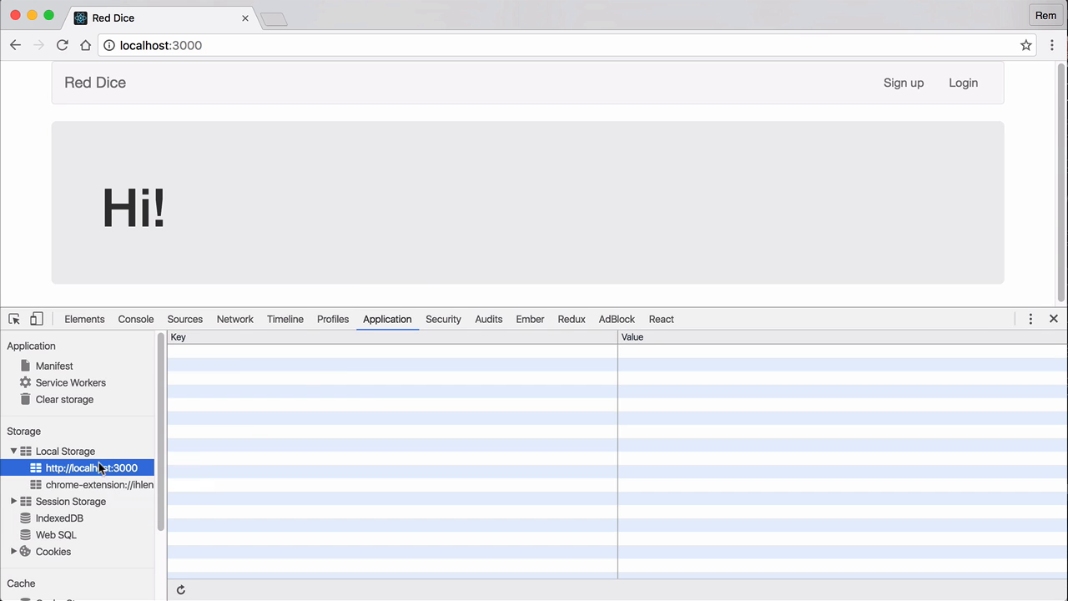
pyautogui.moveTo(958, 165)
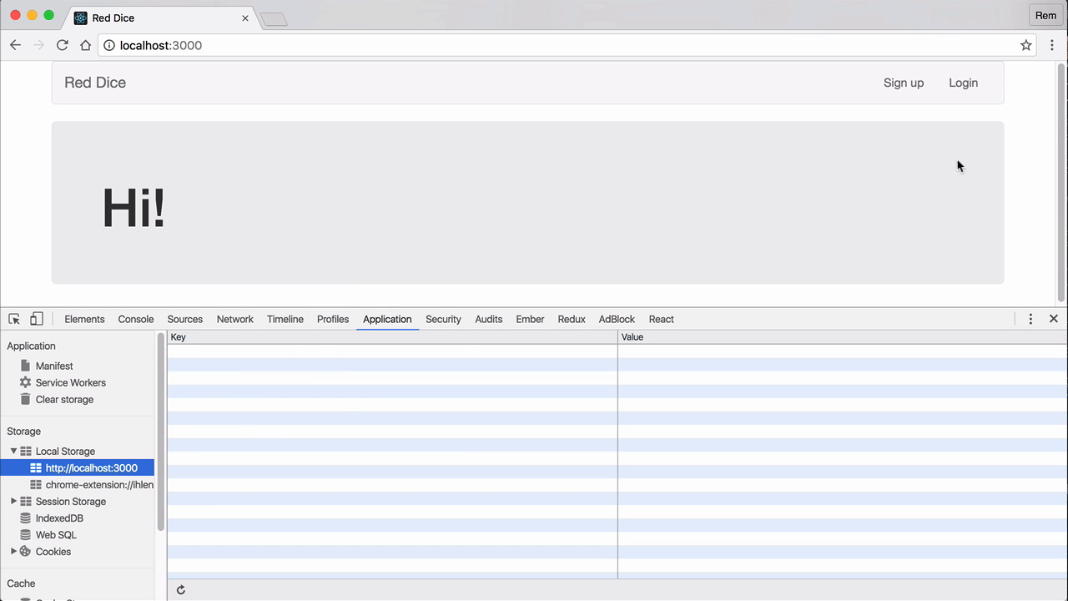
pyautogui.click(964, 82)
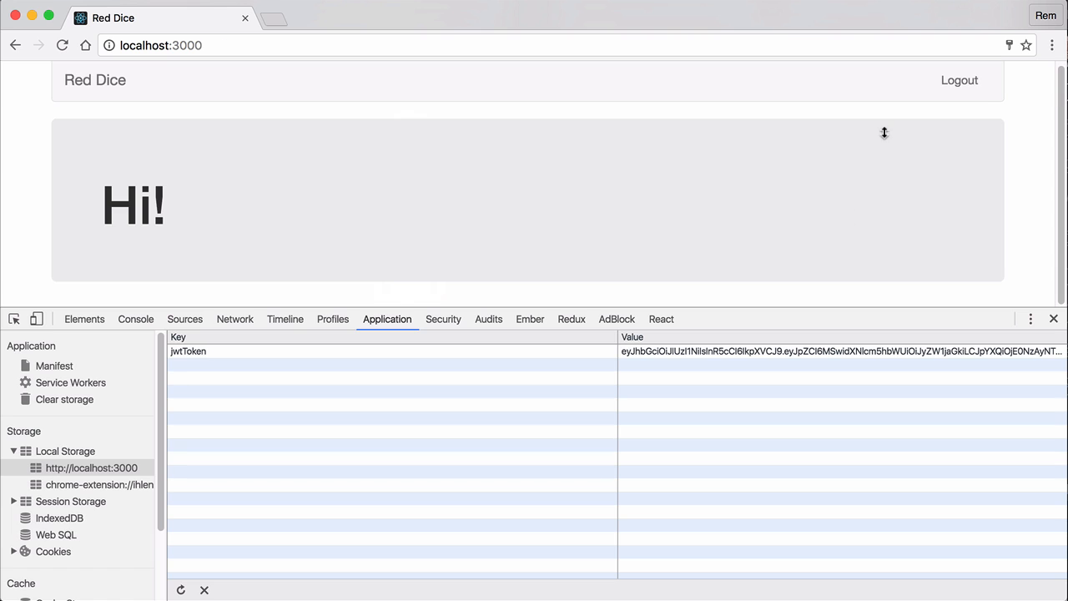
pyautogui.moveTo(536, 286)
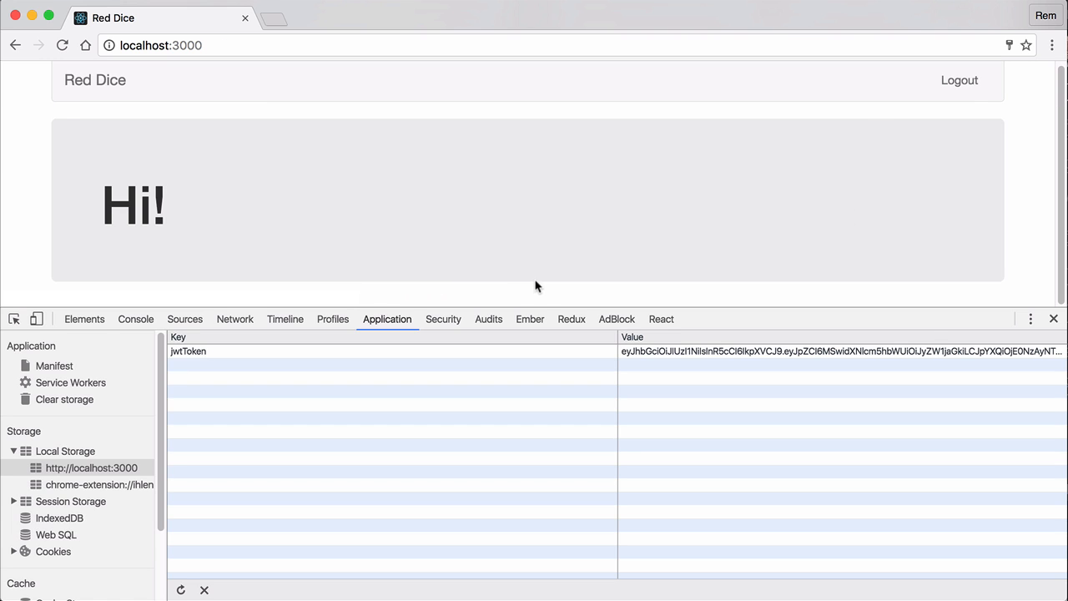
pyautogui.click(960, 80)
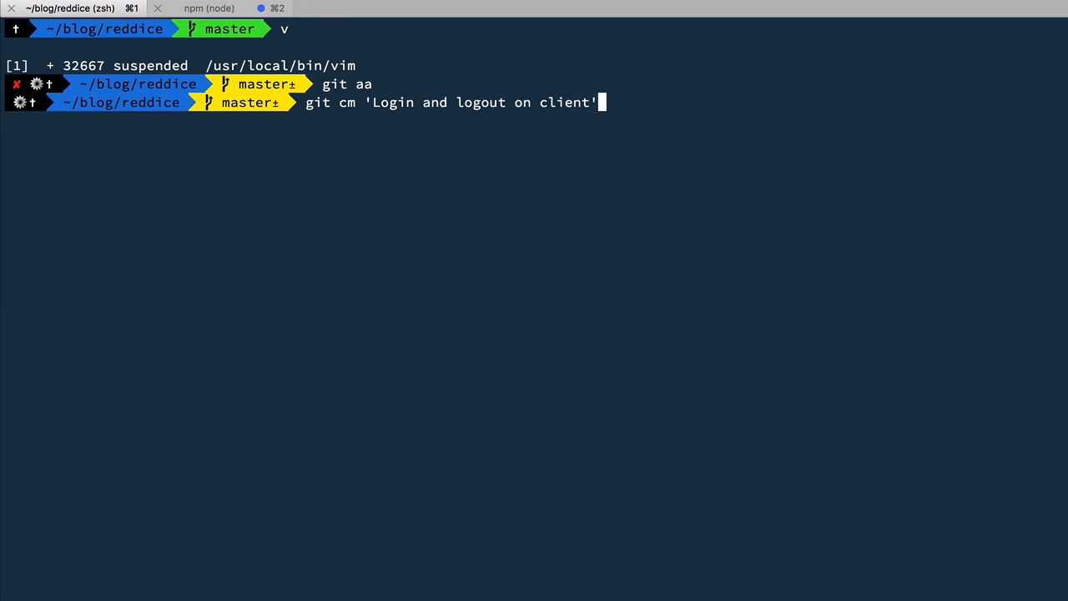
# Step: Commit the staged changes with the message 'Login and logout on client'
pyautogui.press('Return')
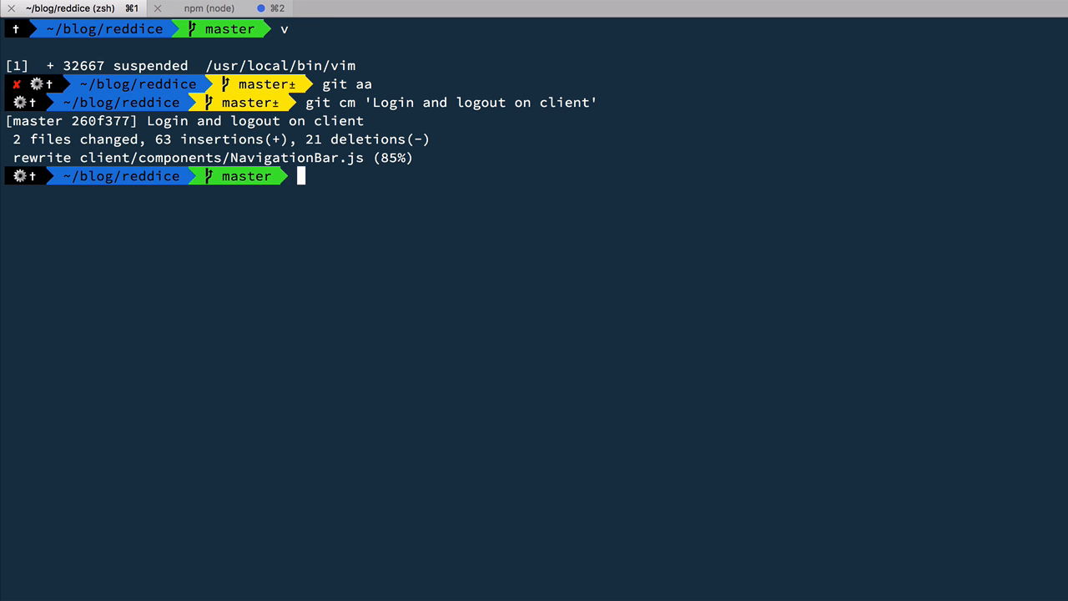